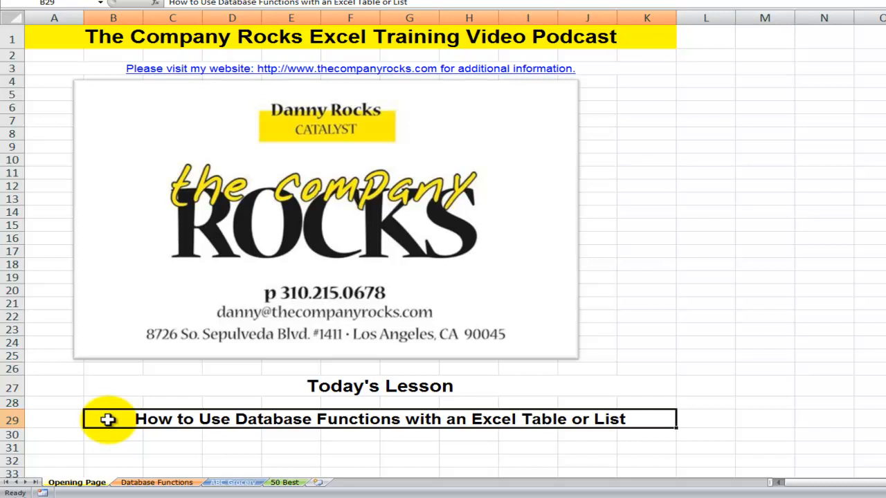
mouse_move(266, 419)
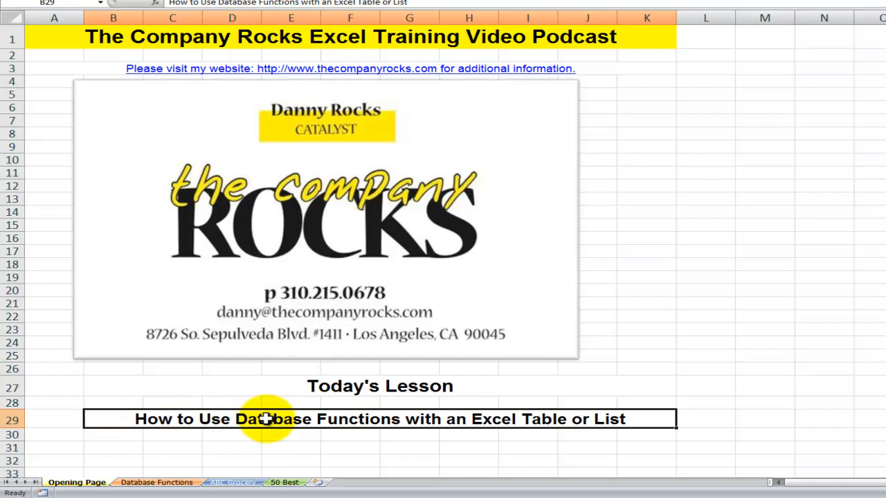
- On the Database Functions sheet, show the Data tab's sort and filter commands
left_click(157, 482)
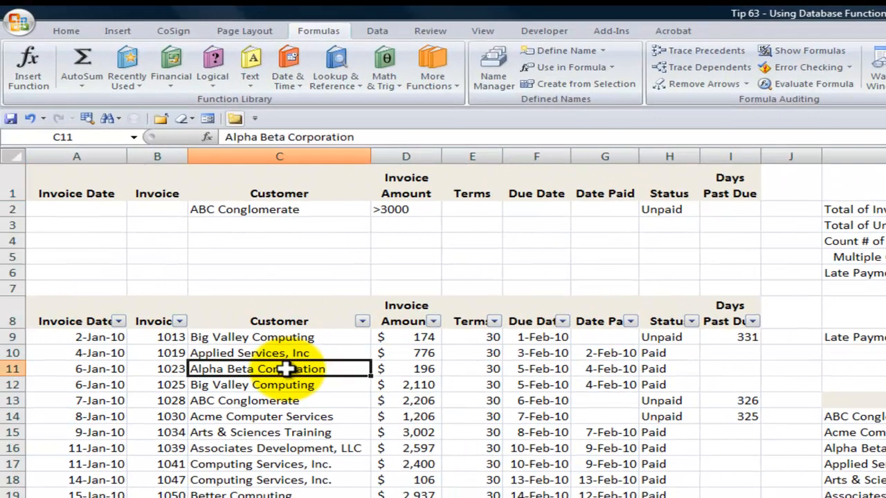
mouse_move(362, 321)
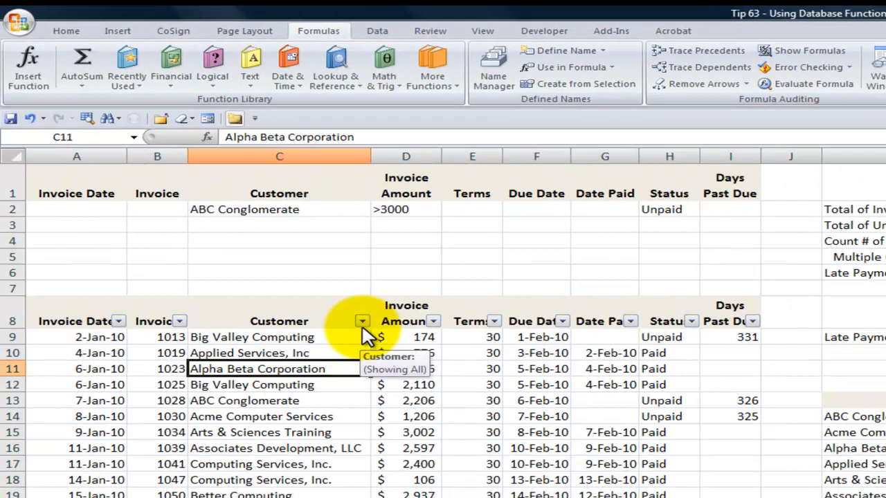
left_click(362, 321)
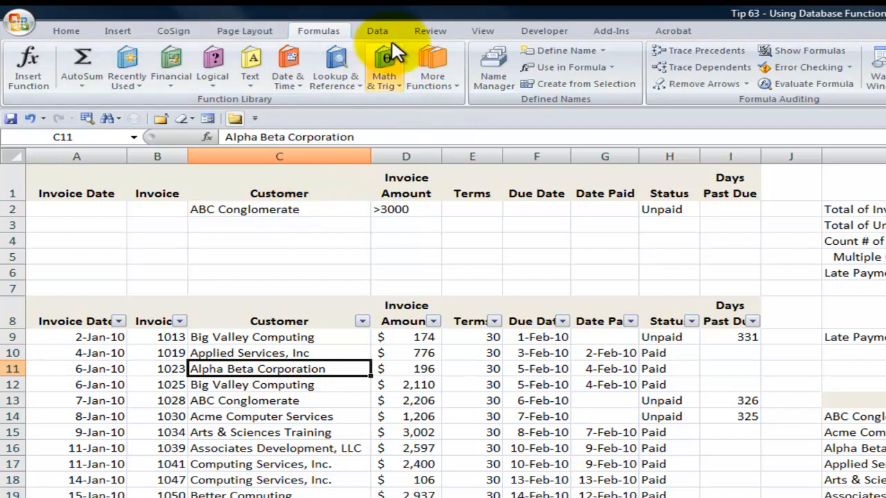
left_click(377, 30)
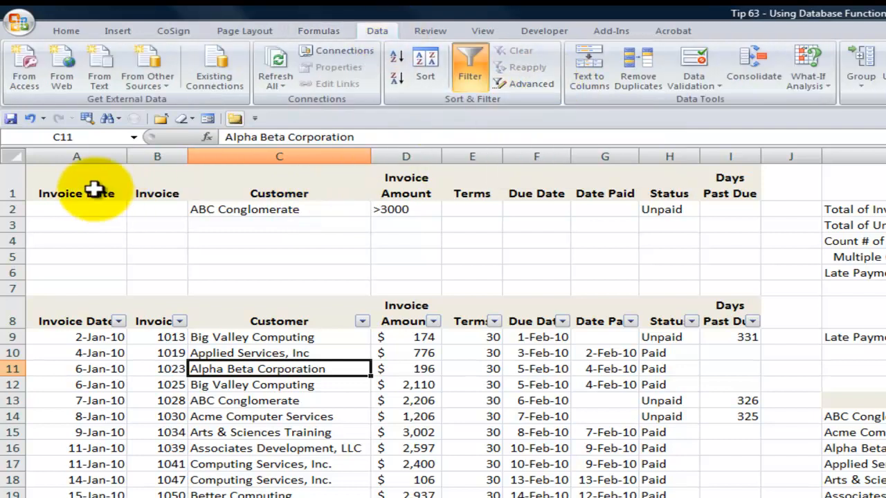
mouse_move(329, 416)
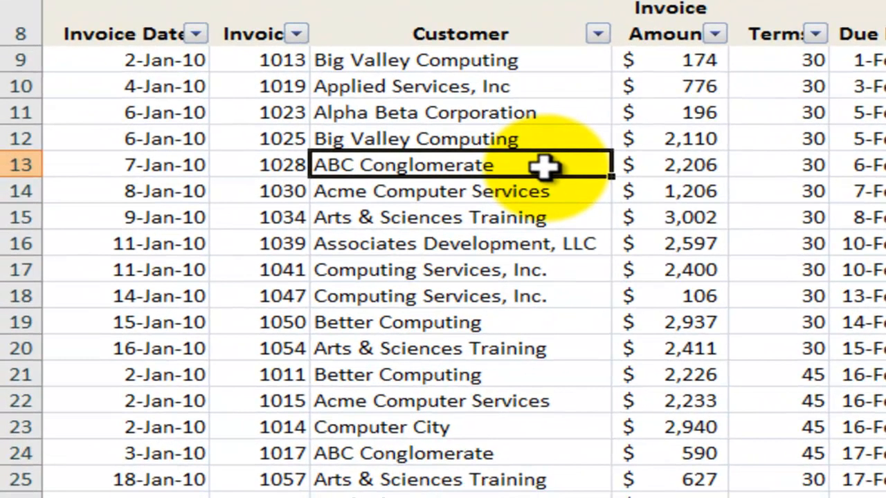
- Filter the Customer column to ABC Conglomerate only, deselecting every other customer
left_click(596, 34)
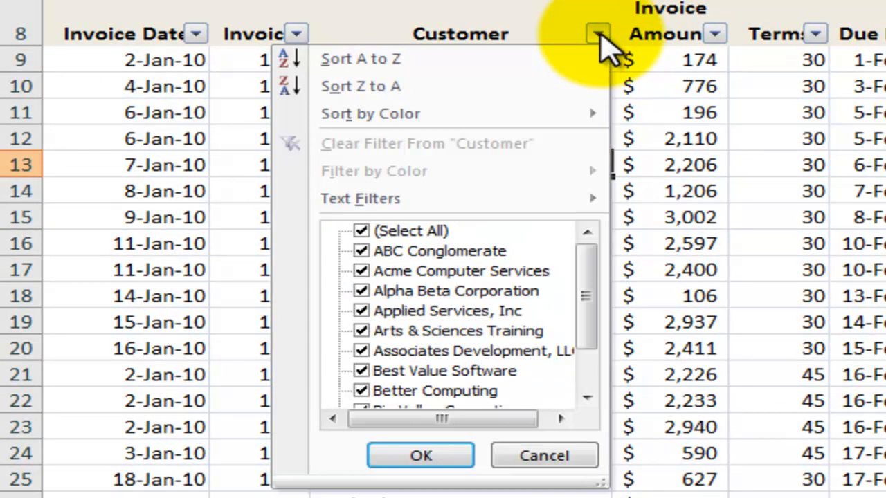
mouse_move(422, 199)
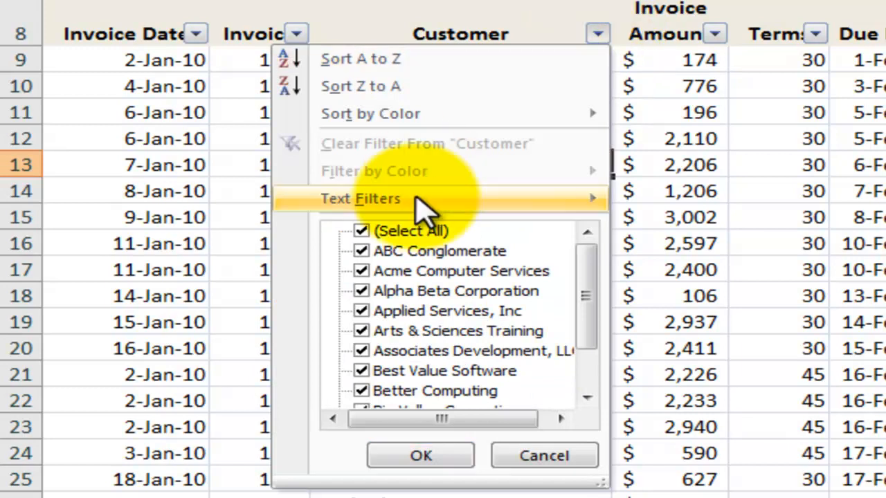
left_click(361, 230)
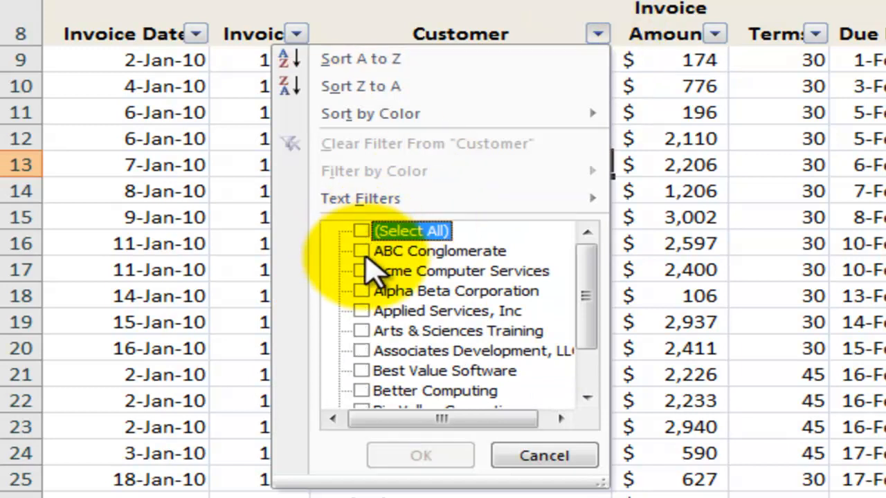
left_click(362, 251)
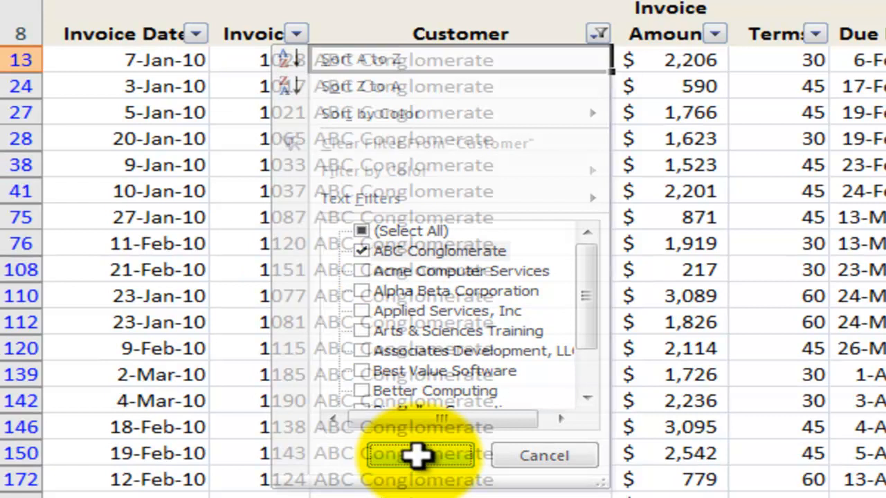
left_click(420, 455)
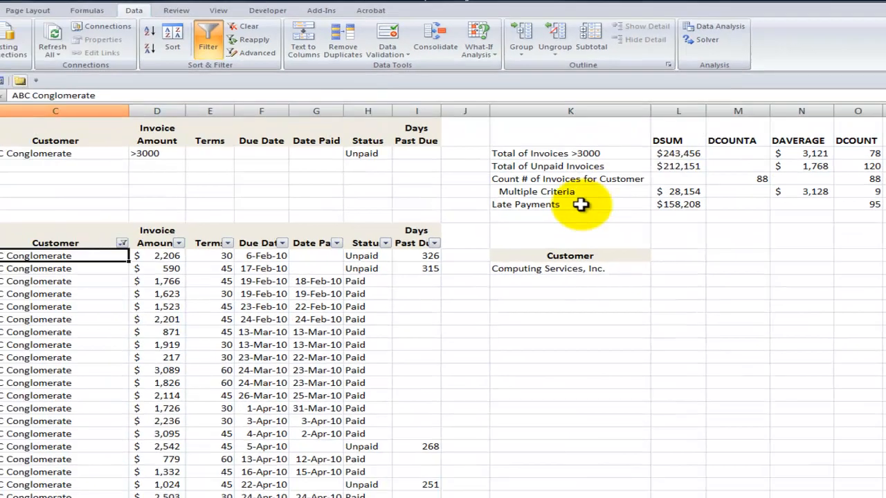
- Clear the customer filter and select the column M cell beside the FALSE criterion
left_click(122, 243)
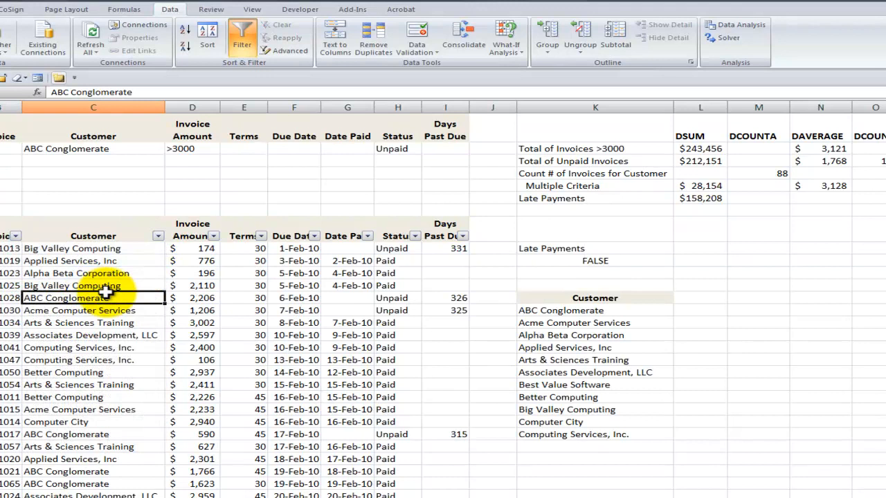
mouse_move(772, 261)
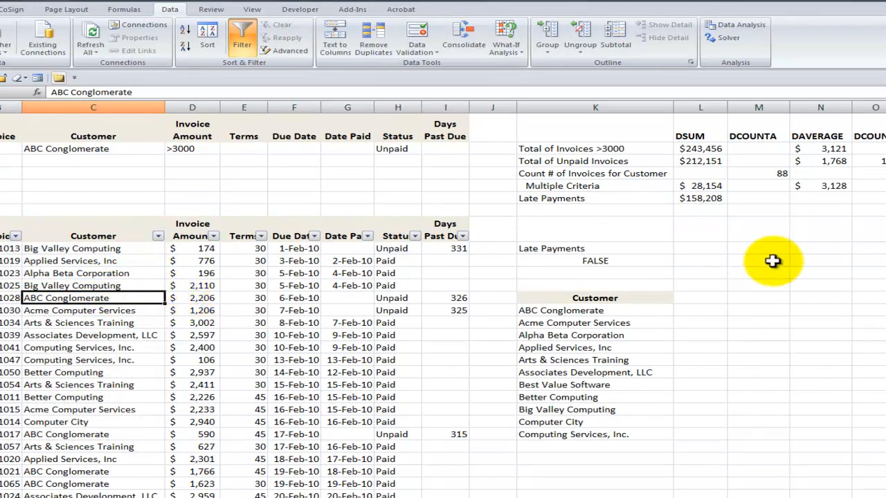
left_click(759, 261)
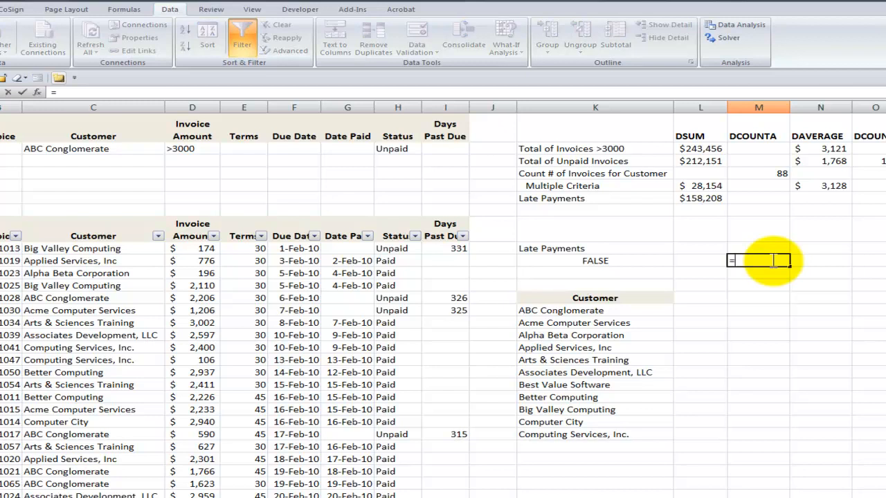
- Start =DSUM( in the selected cell and target its Database argument
type("=DSUM(")
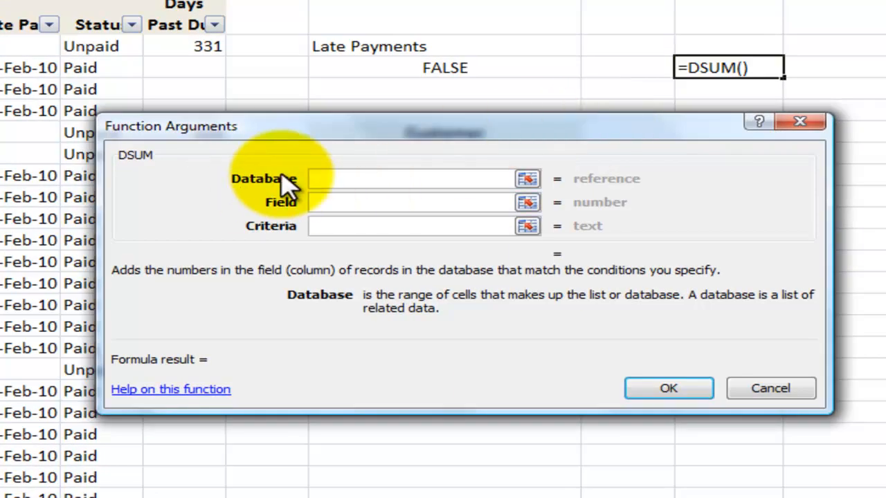
mouse_move(273, 249)
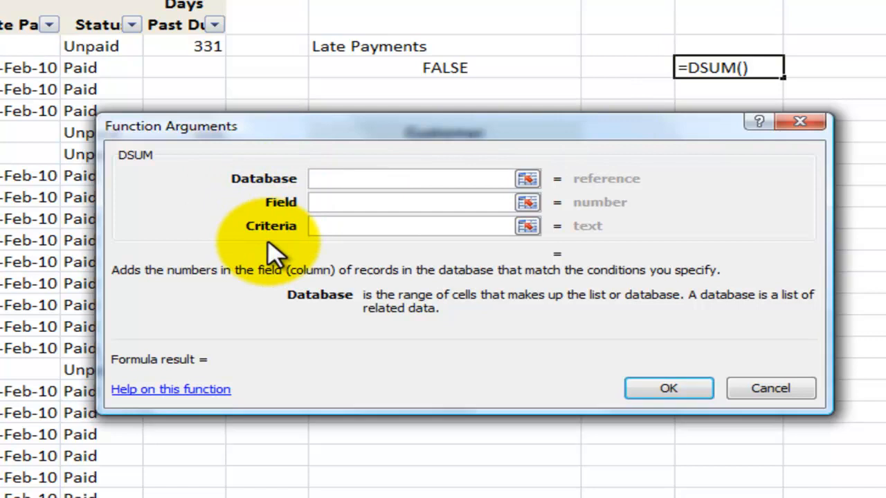
mouse_move(298, 201)
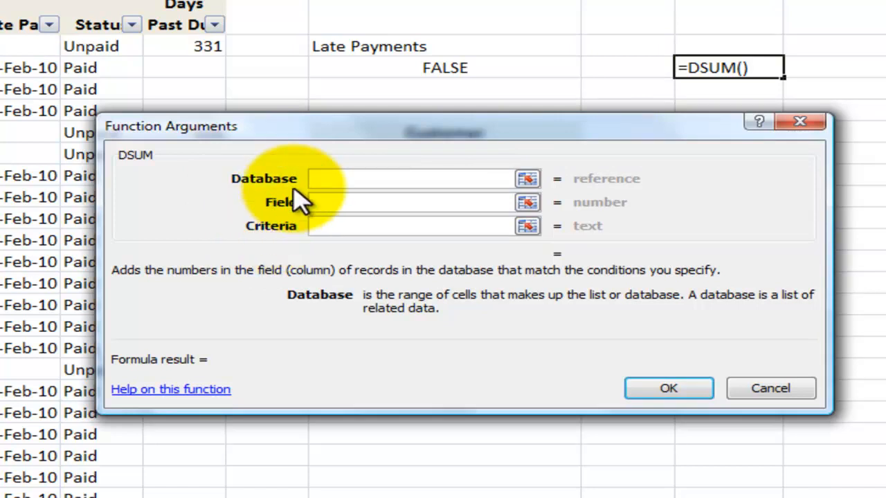
left_click(415, 179)
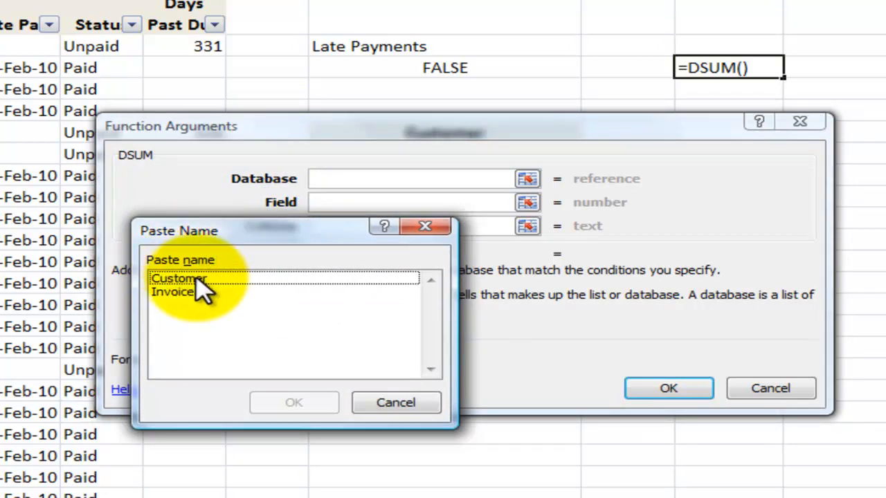
- Fill DSUM with database Invoices, field Invoice Amount (D8), criteria C1:C2, previewing 154880
left_click(175, 292)
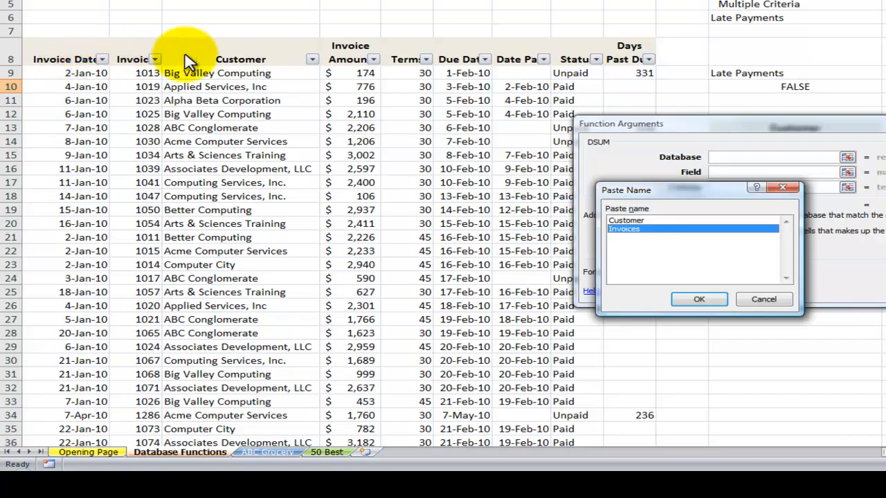
mouse_move(623, 59)
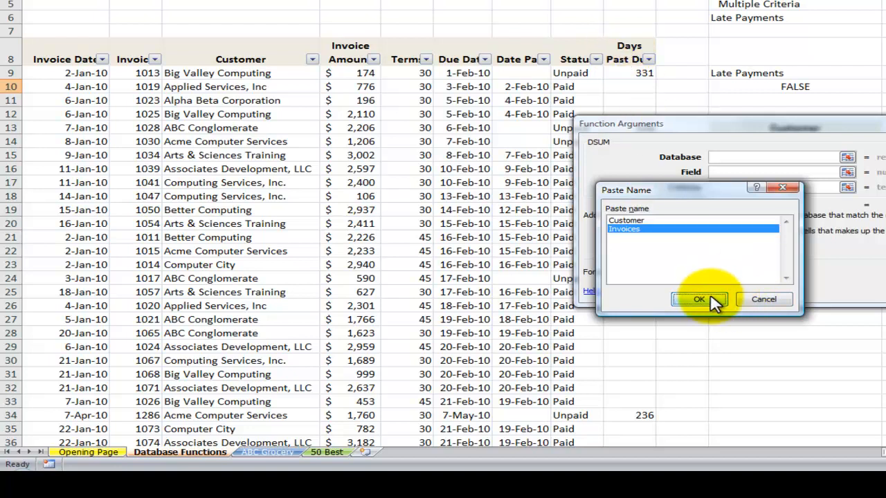
left_click(699, 299)
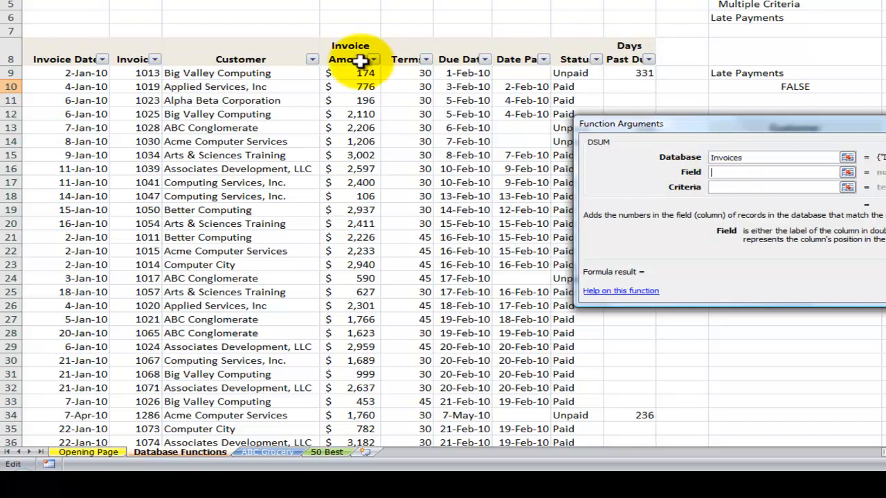
left_click(349, 59)
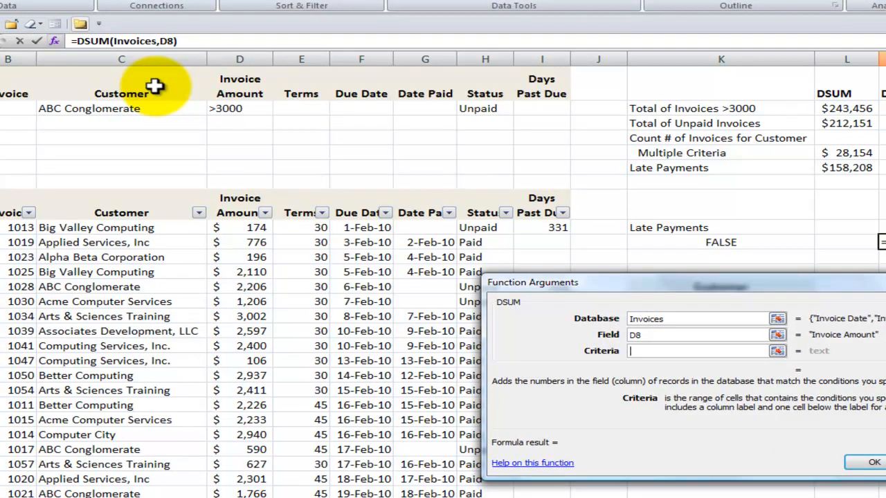
left_click_drag(121, 94, 121, 108)
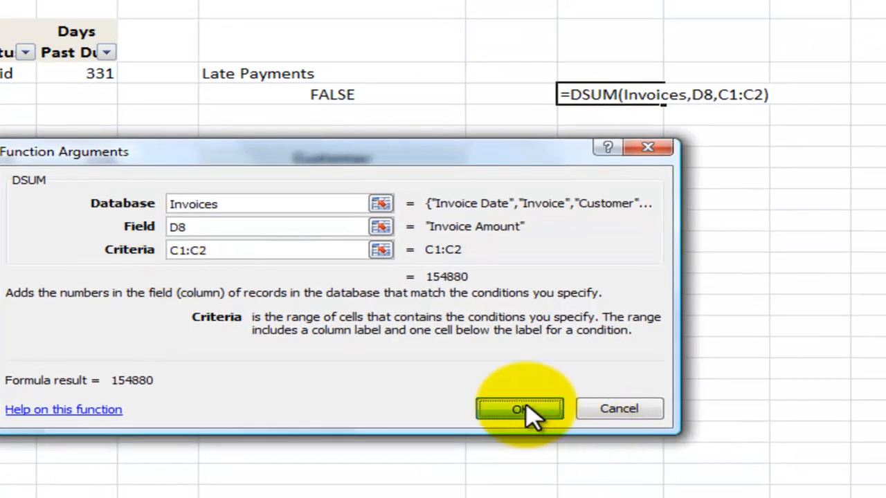
left_click(519, 408)
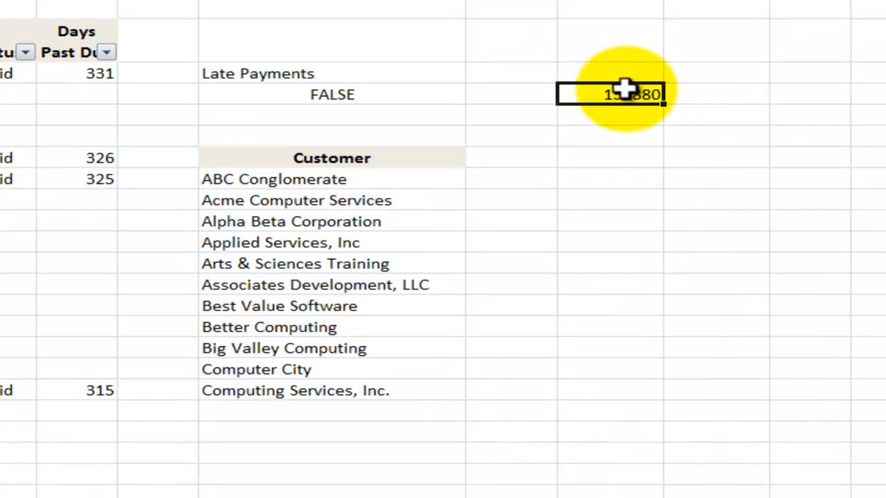
right_click(615, 94)
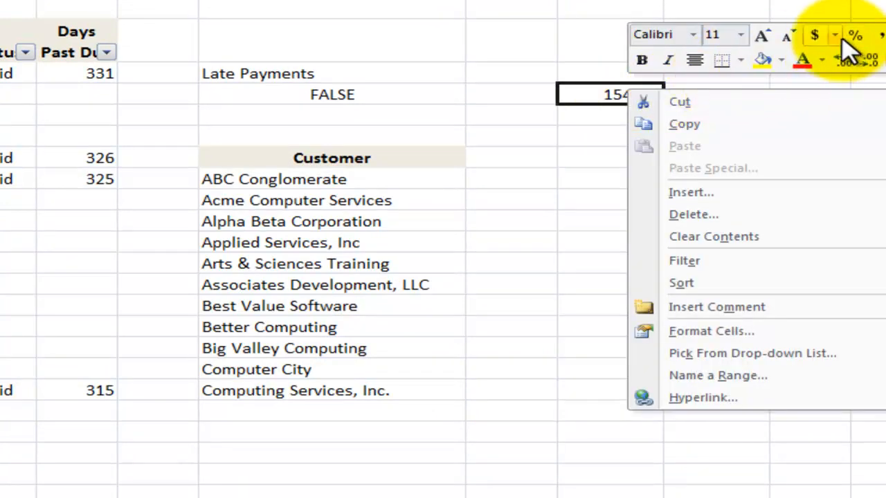
left_click(814, 35)
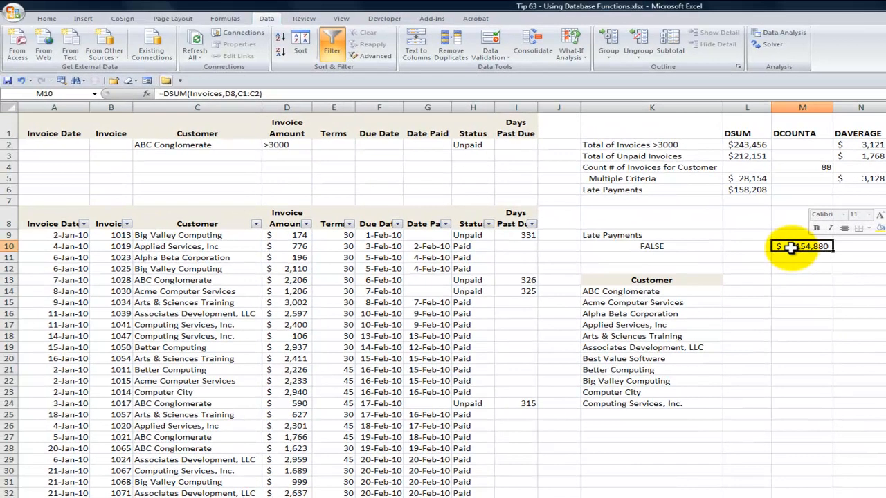
double_click(802, 246)
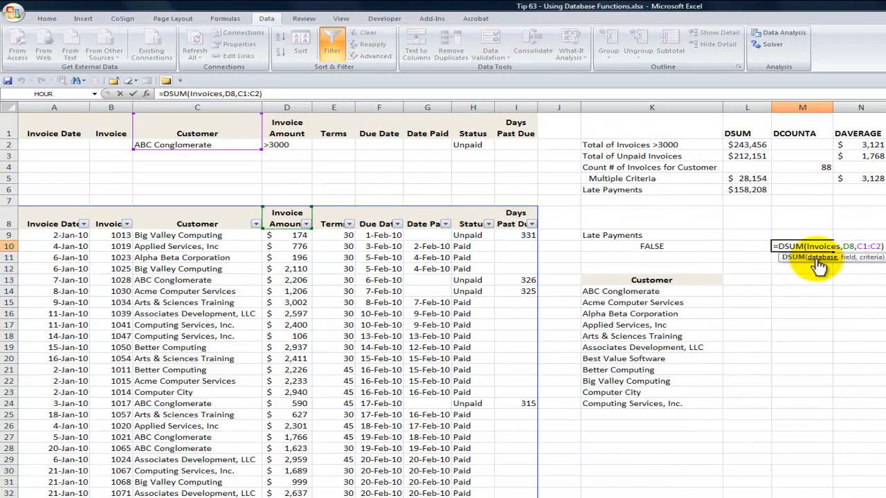
key("Return")
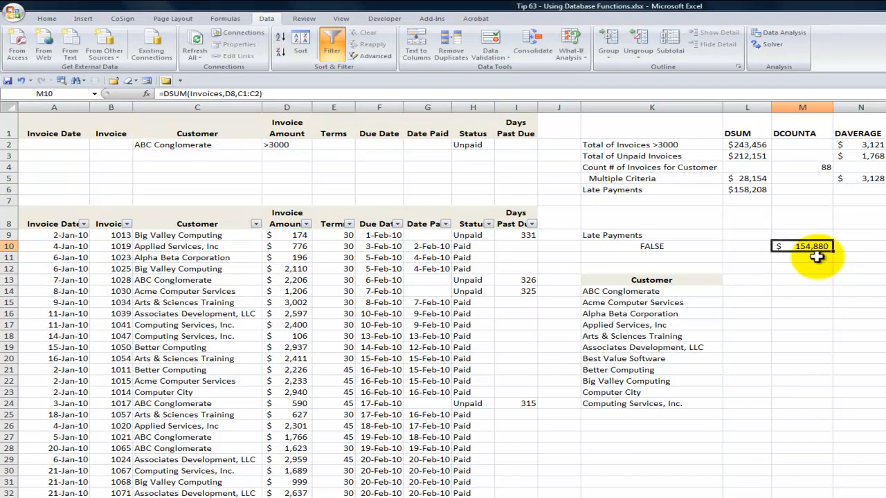
left_click(197, 145)
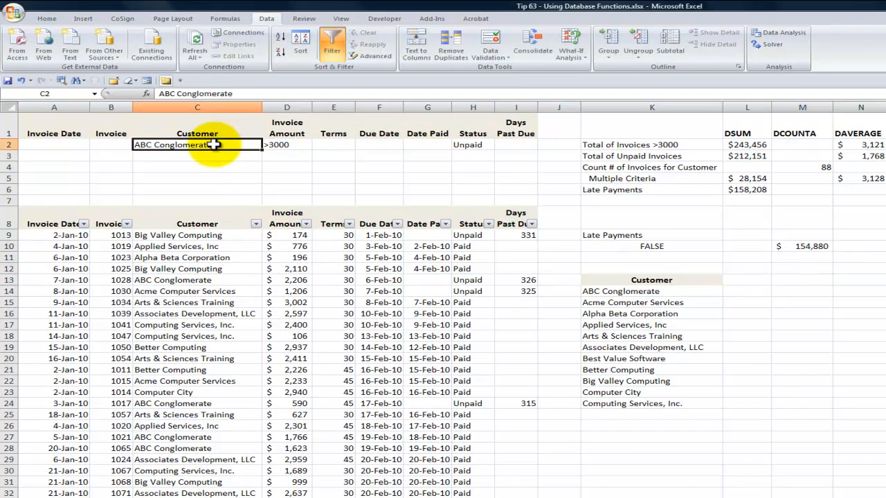
mouse_move(784, 244)
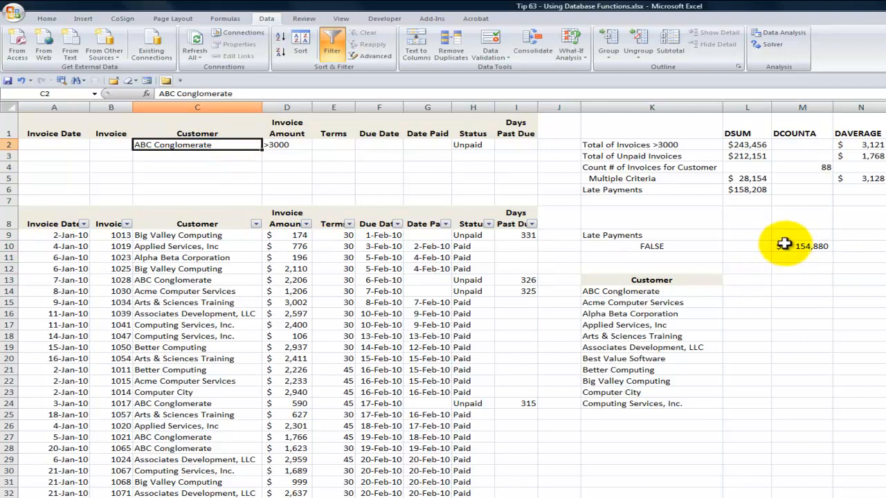
left_click(802, 246)
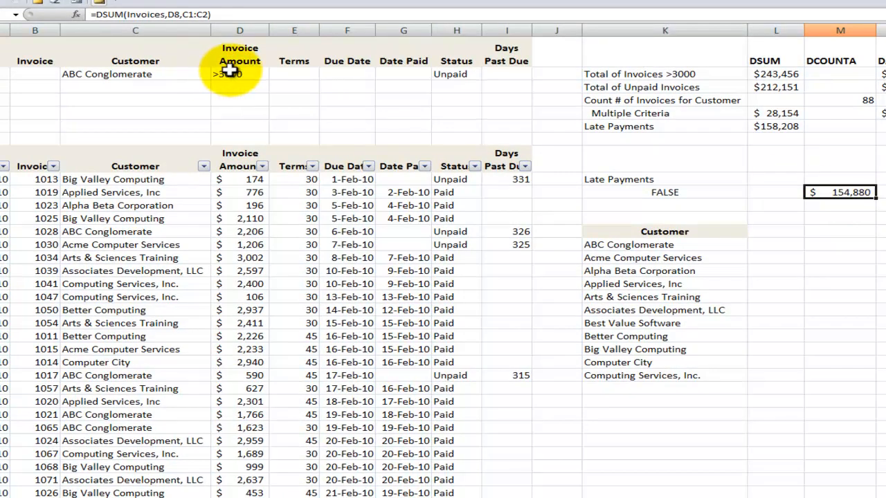
left_click(239, 74)
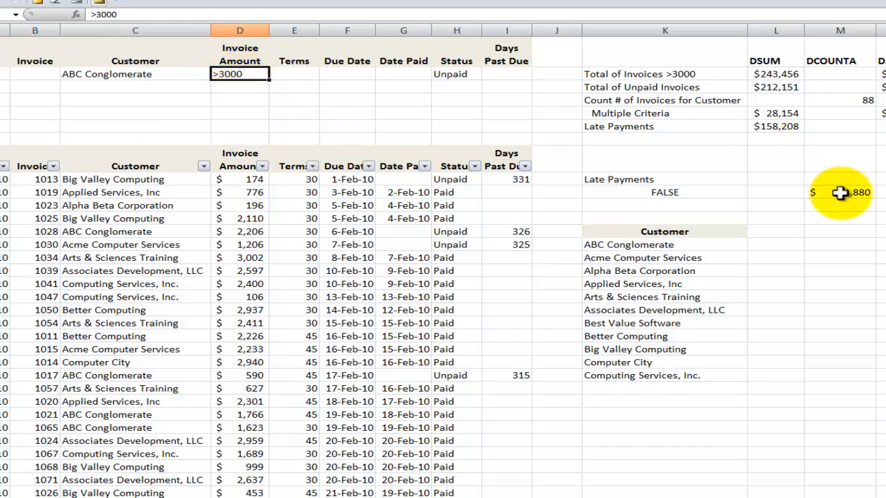
left_click(839, 192)
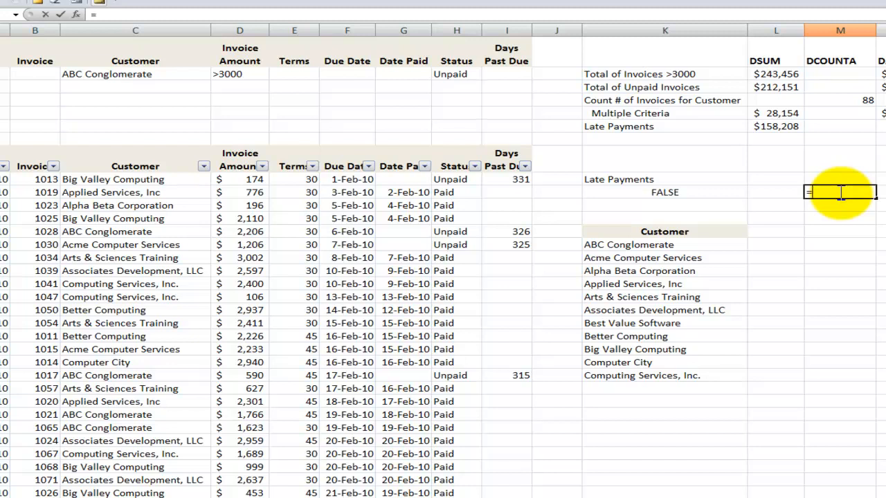
- Enter =DSUM( in M10 with Invoices as database and 4 as the field
type("=DSUM(")
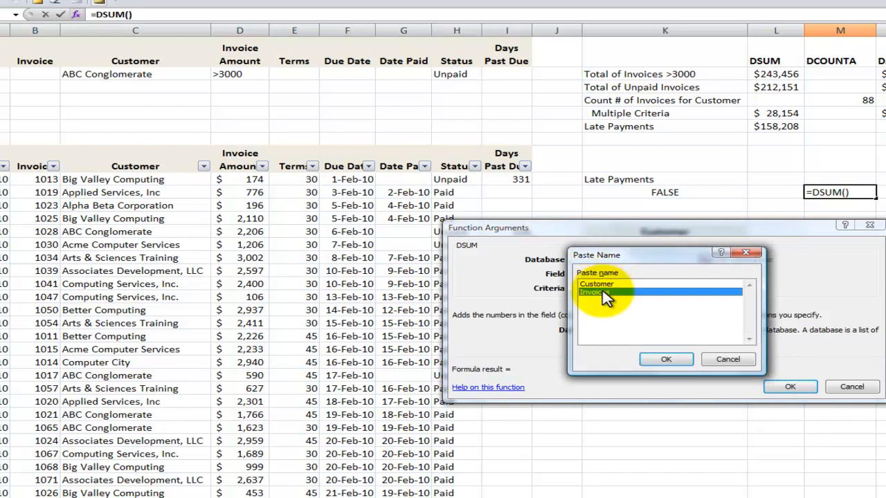
left_click(665, 358)
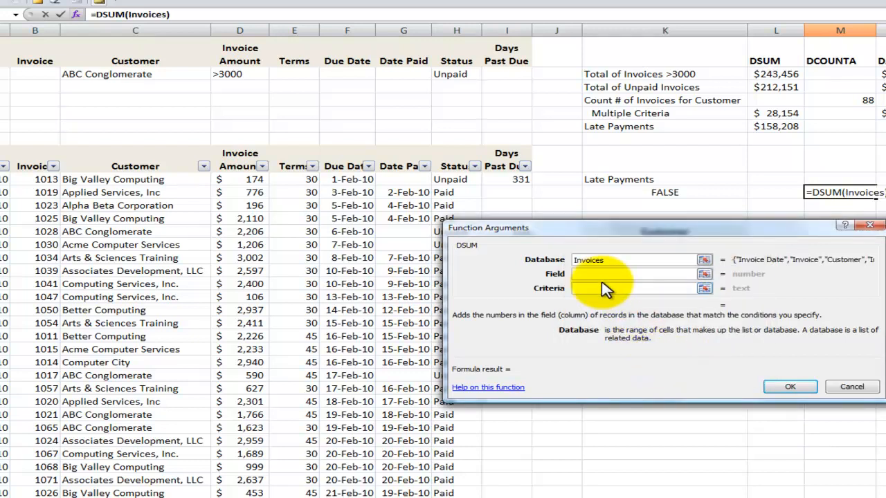
left_click(630, 273)
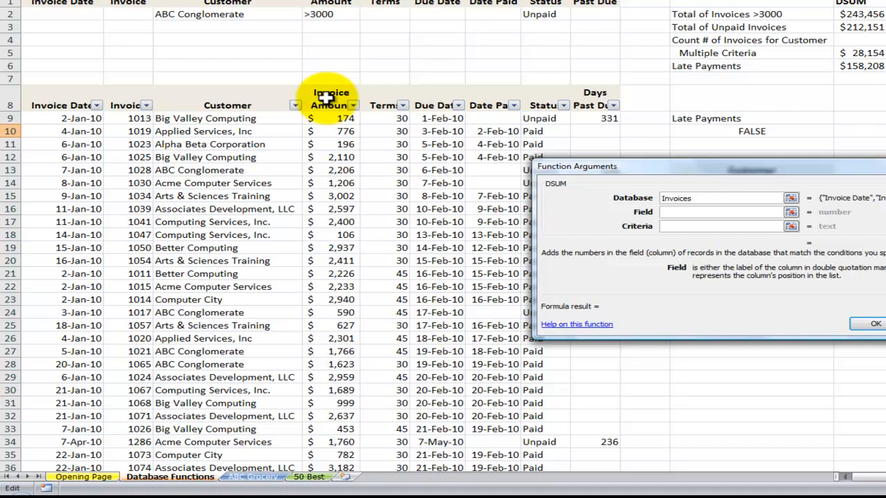
mouse_move(33, 106)
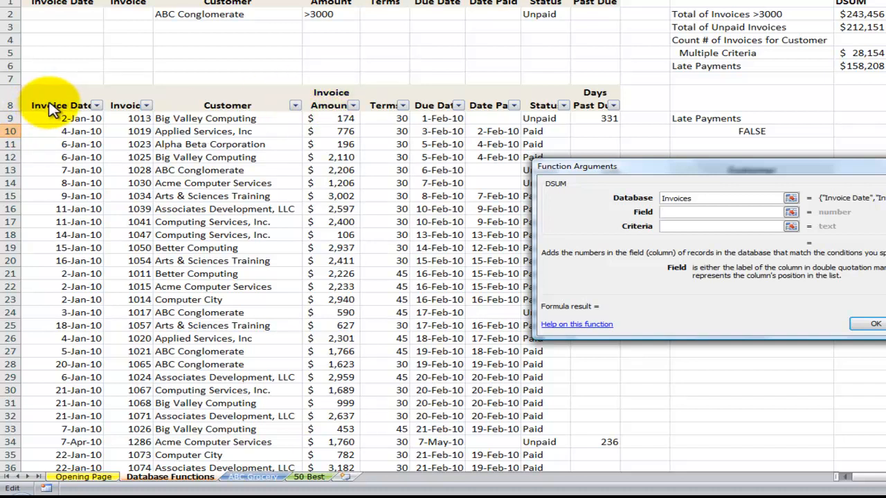
left_click(720, 212)
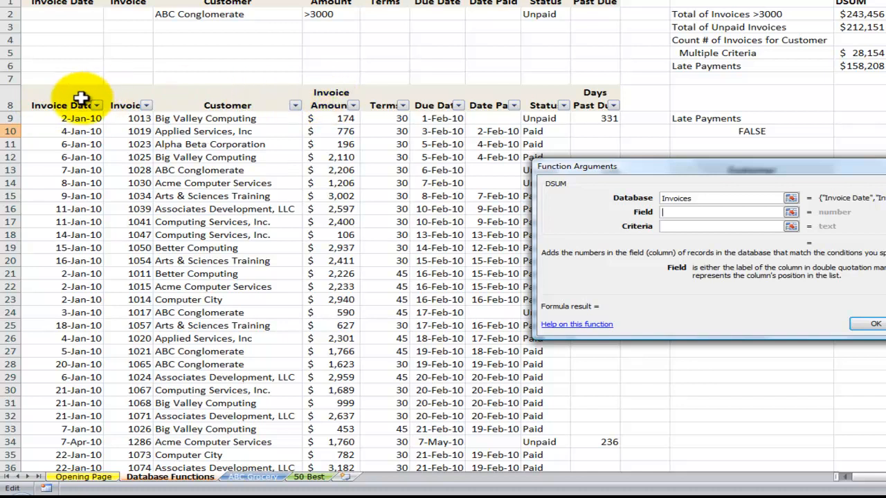
mouse_move(57, 93)
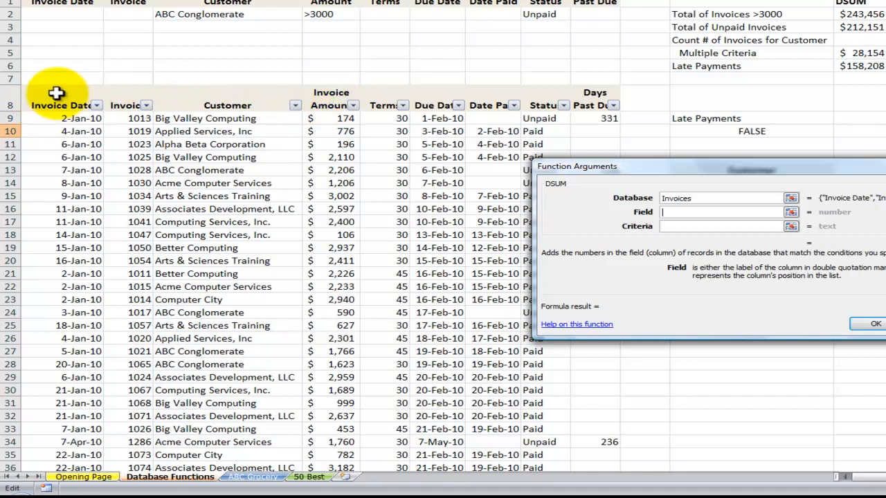
mouse_move(177, 96)
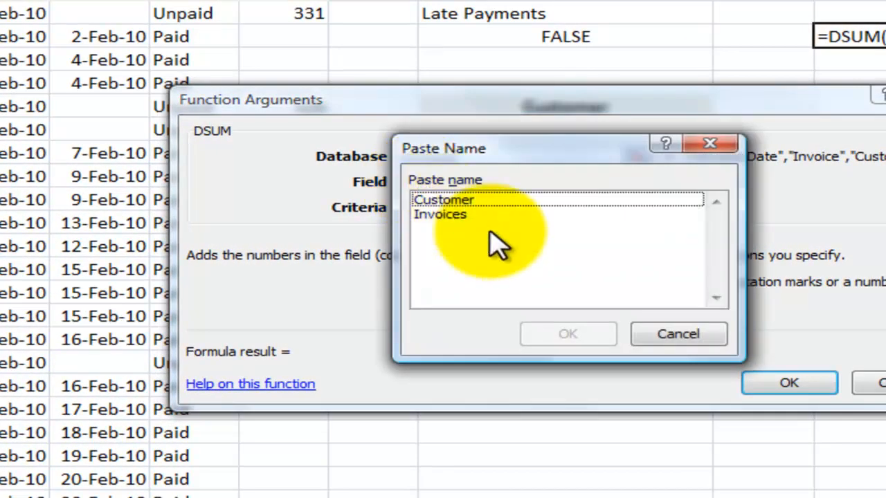
left_click(568, 334)
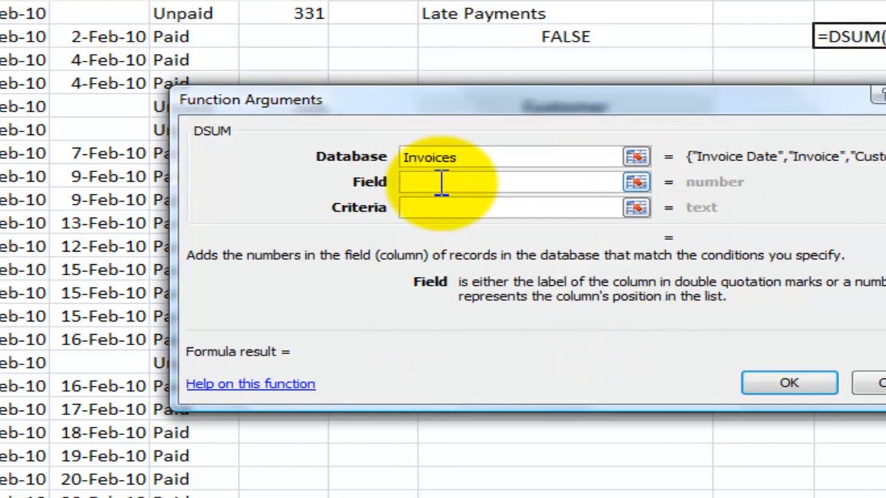
type("4")
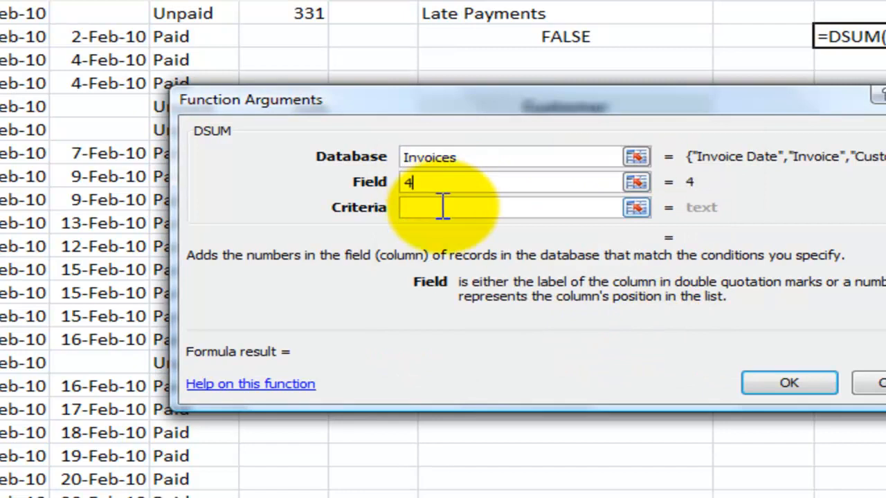
left_click(512, 207)
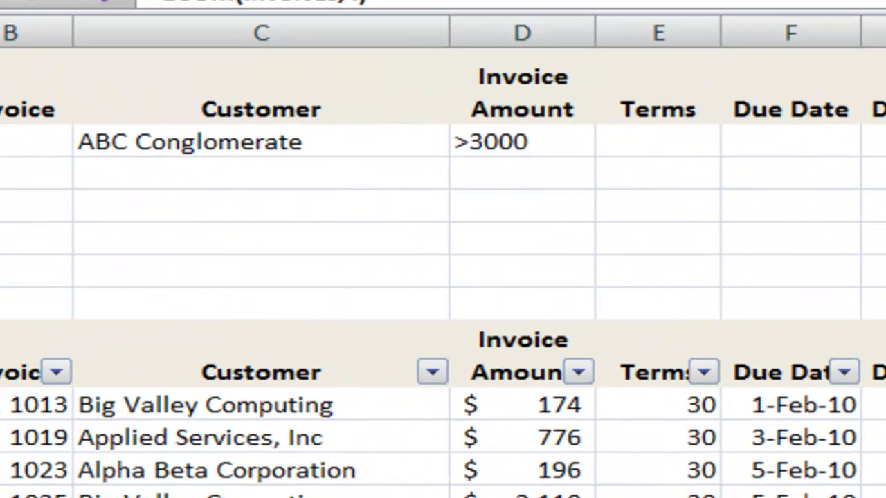
- Set the DSUM criteria to C1:D2 and confirm, giving $28,154 in M10
left_click(260, 76)
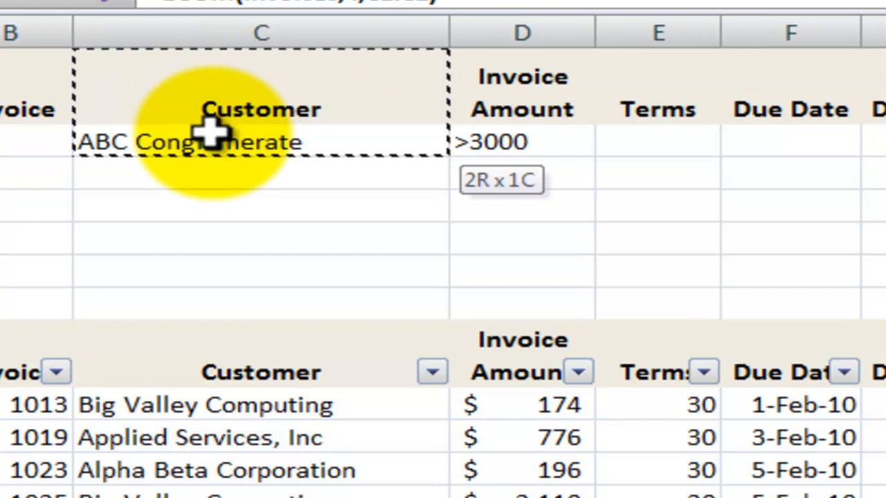
mouse_move(422, 135)
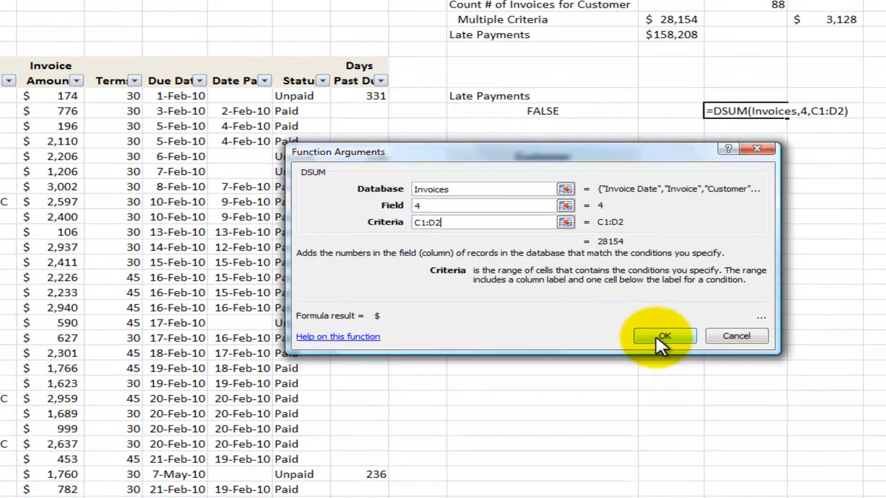
left_click(663, 335)
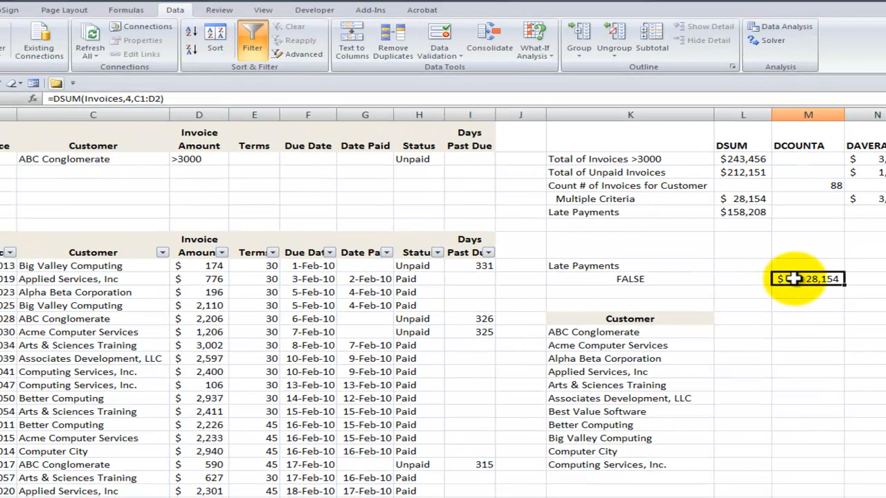
mouse_move(59, 308)
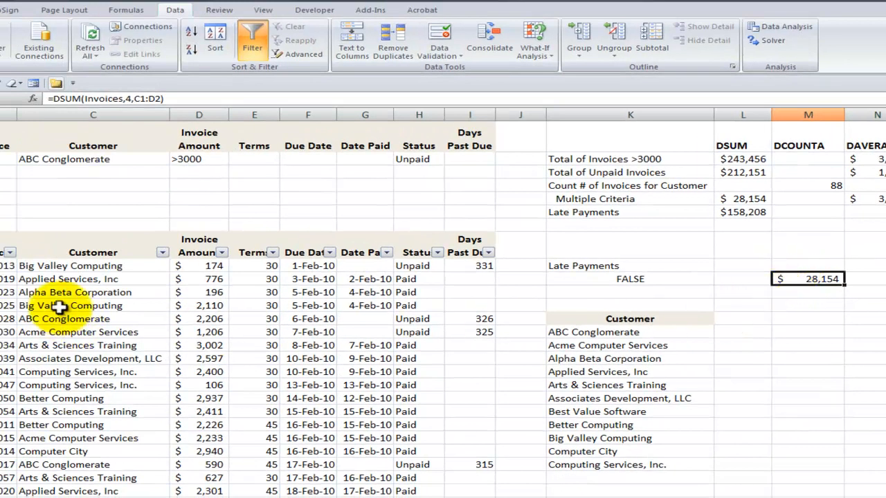
- Change the customer criterion to Big Valley Computing so M10 recalculates to $25,041
left_click(69, 305)
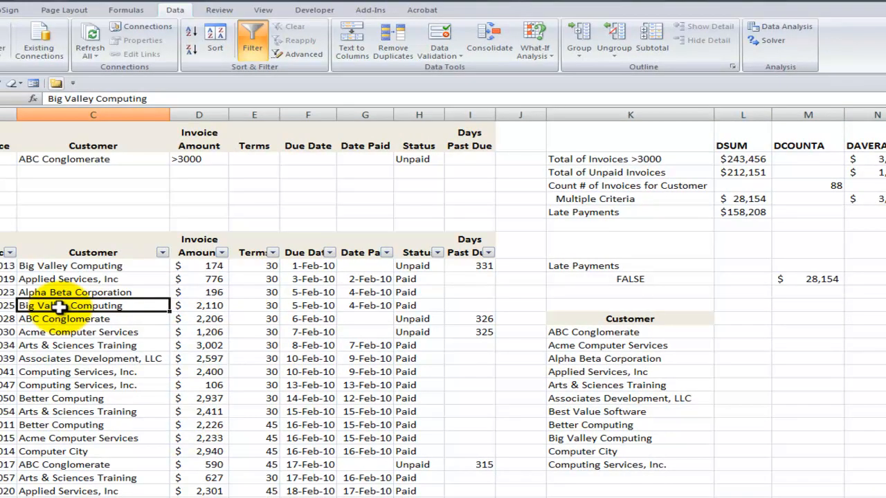
left_click(93, 158)
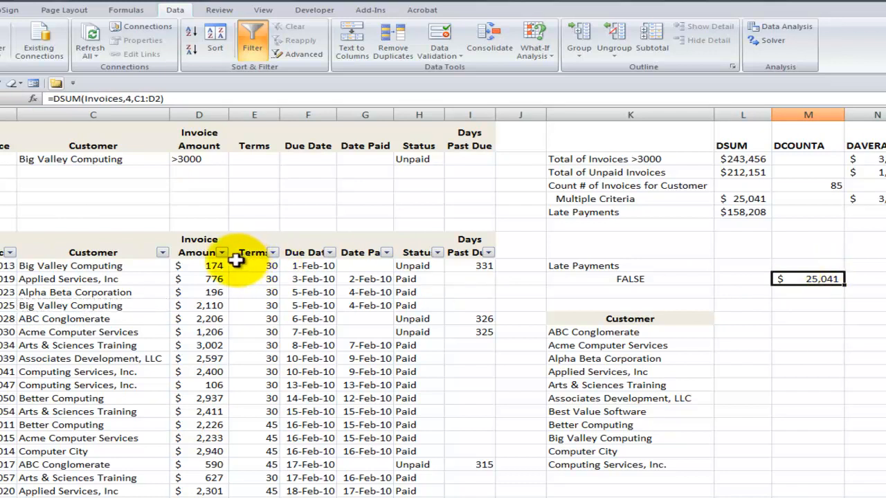
left_click(221, 252)
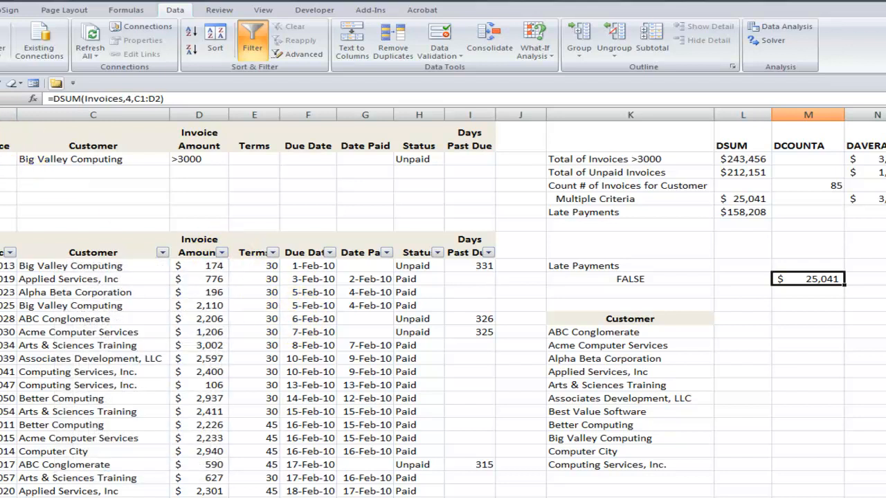
left_click(198, 158)
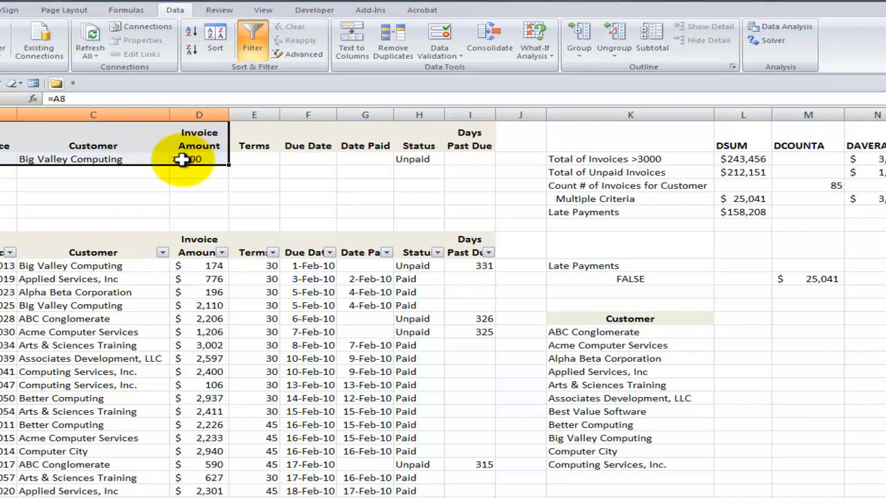
- Select L2's over-3000 total, =DSUM(Invoices,"Invoice Amount",D1:D2)
left_click(742, 158)
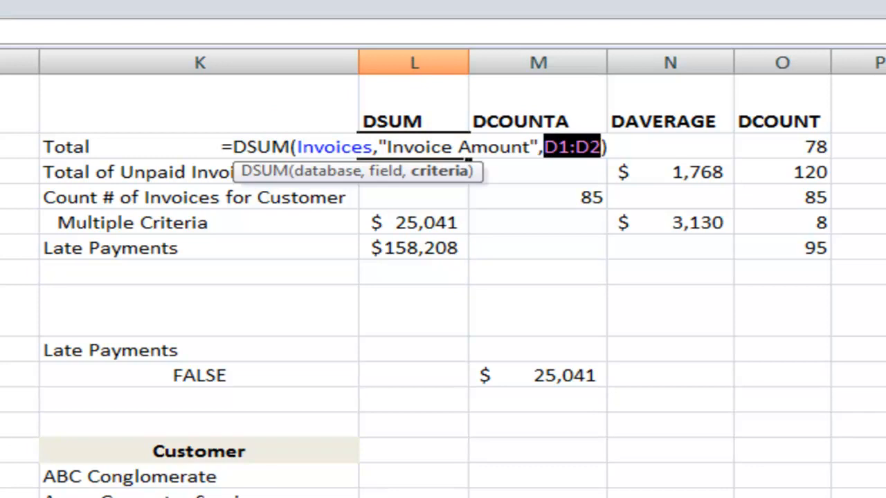
- Commit L2 ($243,456) and check O2's =DCOUNT(Invoices,4,D1:D2) showing 78
key("Return")
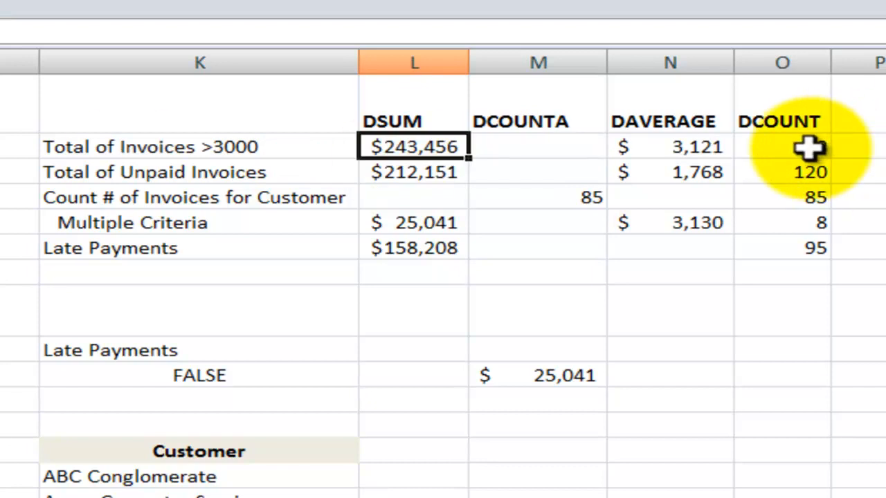
left_click(782, 146)
type("=DCOUNT(Invoices, 4, D1:D2)")
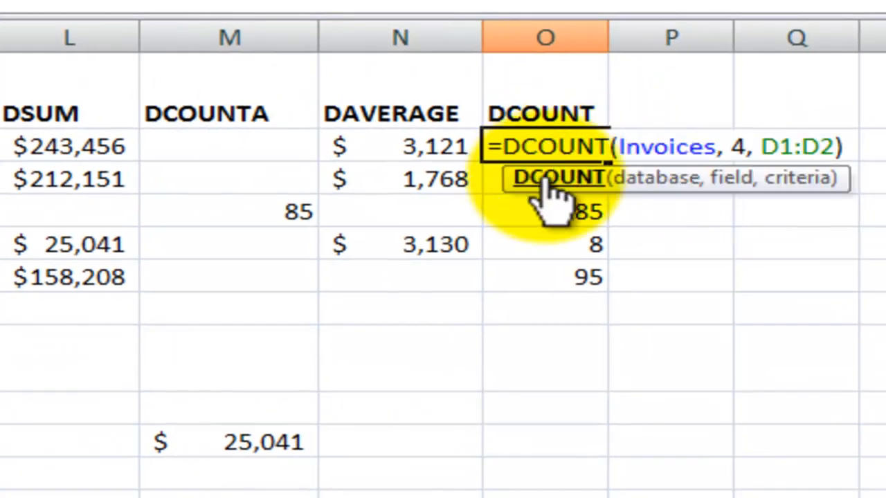
key("Return")
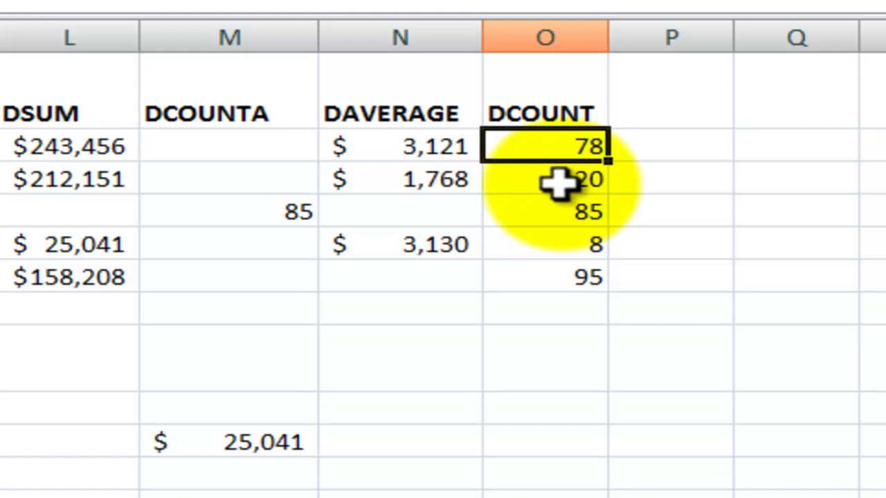
mouse_move(59, 187)
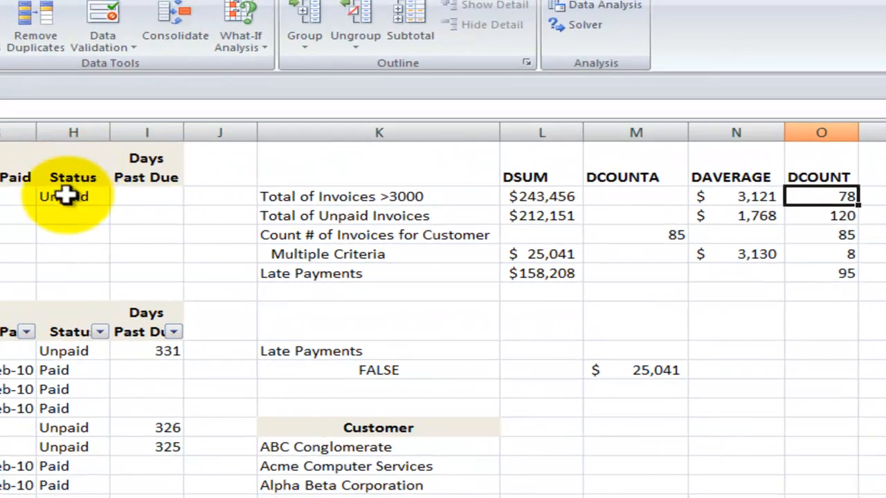
left_click(74, 196)
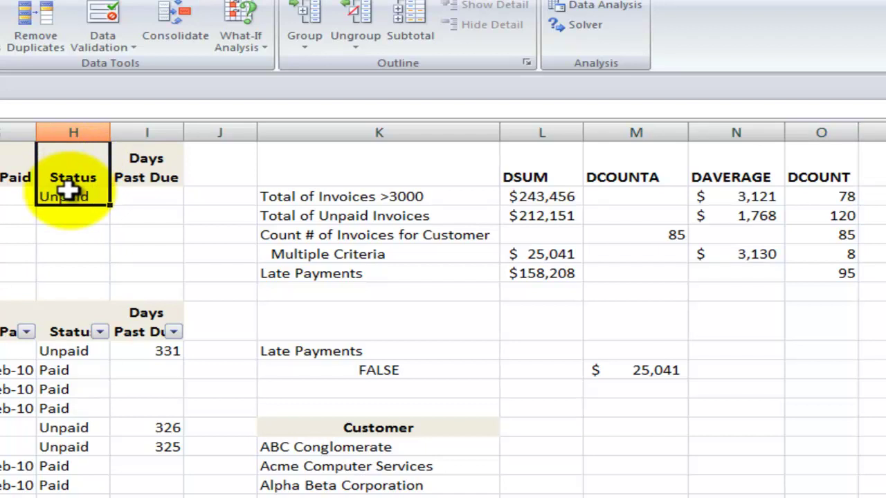
mouse_move(127, 197)
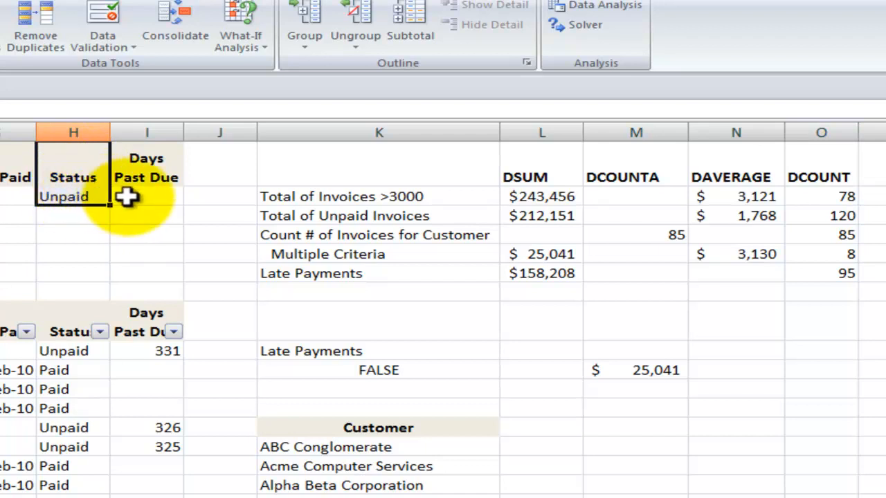
mouse_move(136, 212)
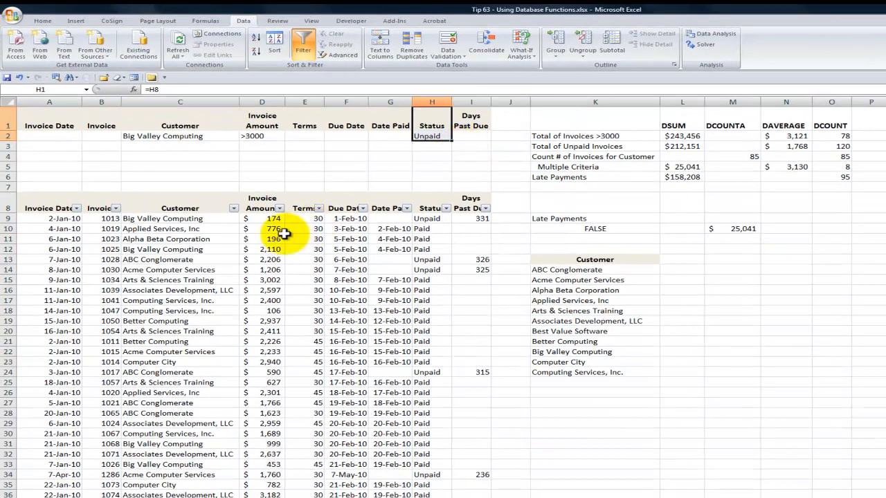
mouse_move(297, 229)
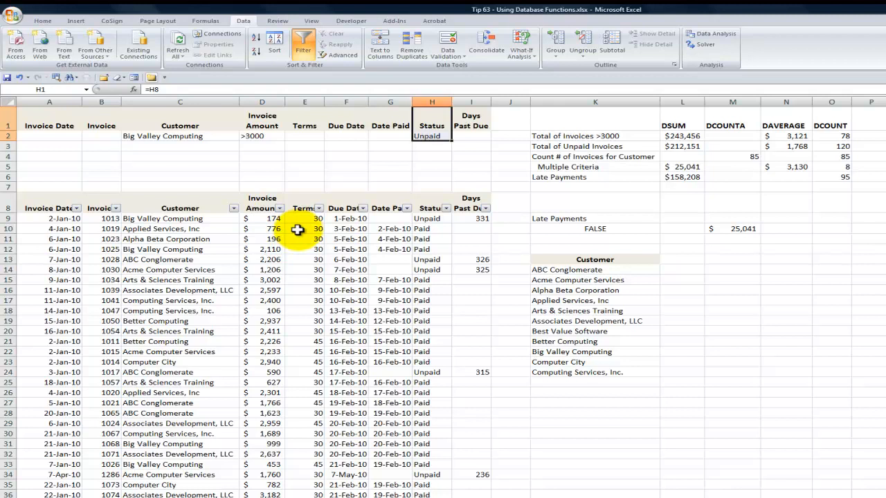
mouse_move(276, 122)
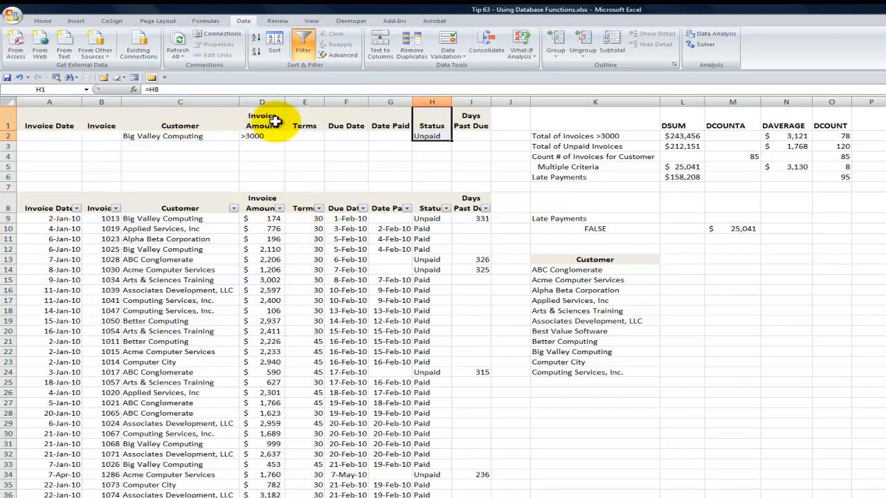
mouse_move(214, 484)
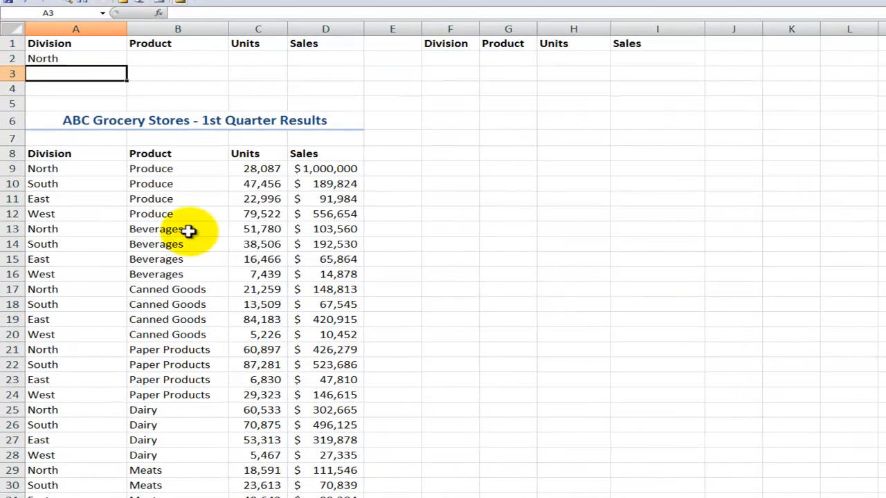
- On the ABC Grocery sheet, confirm the Division label in A1 links to =A8
left_click(178, 199)
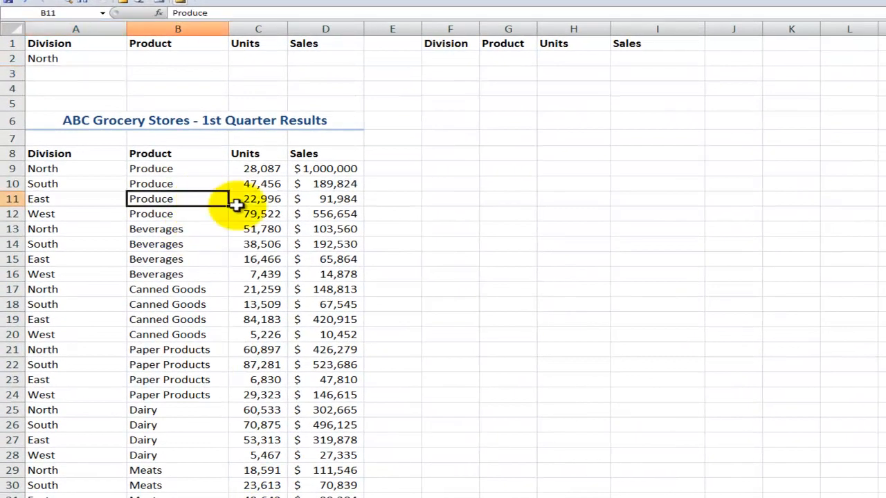
left_click(76, 43)
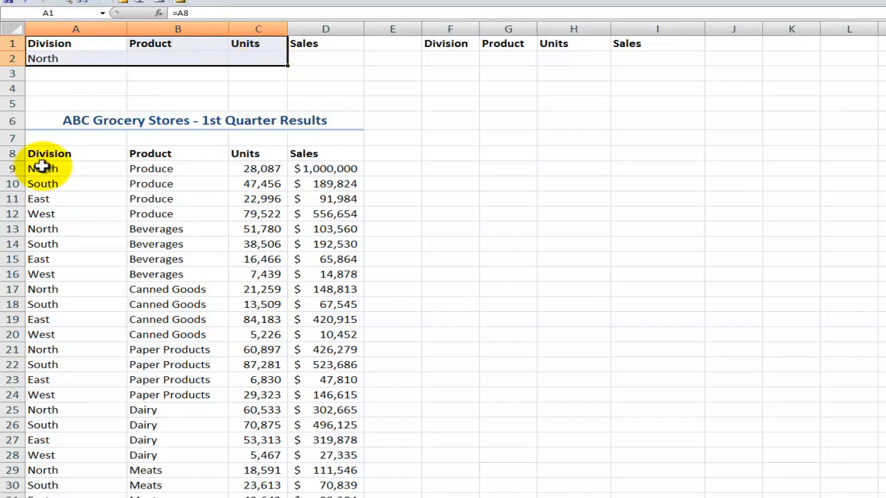
left_click(76, 43)
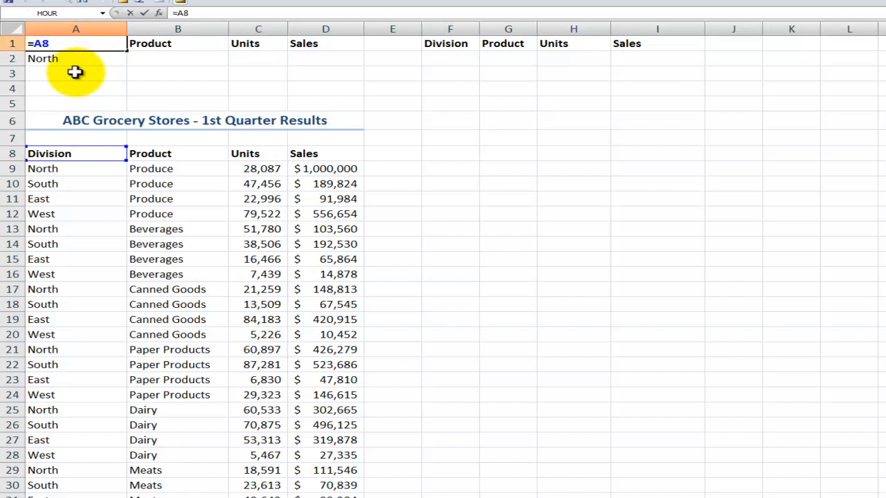
key("Return")
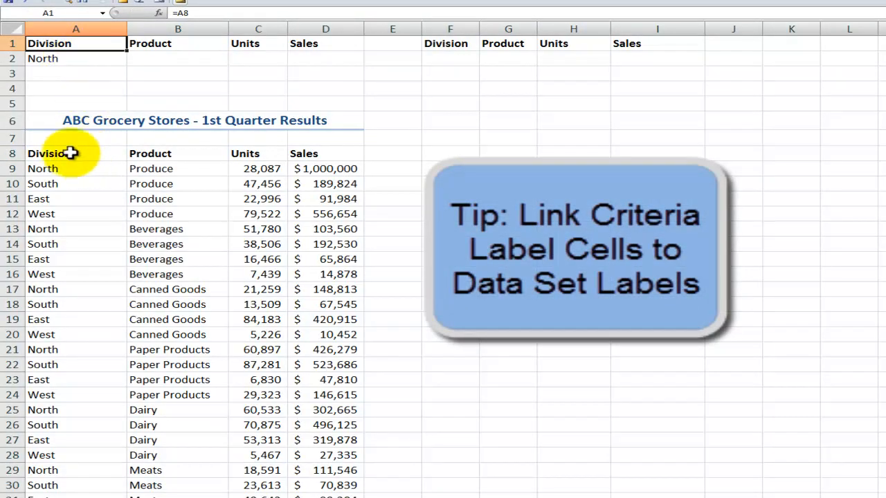
mouse_move(583, 61)
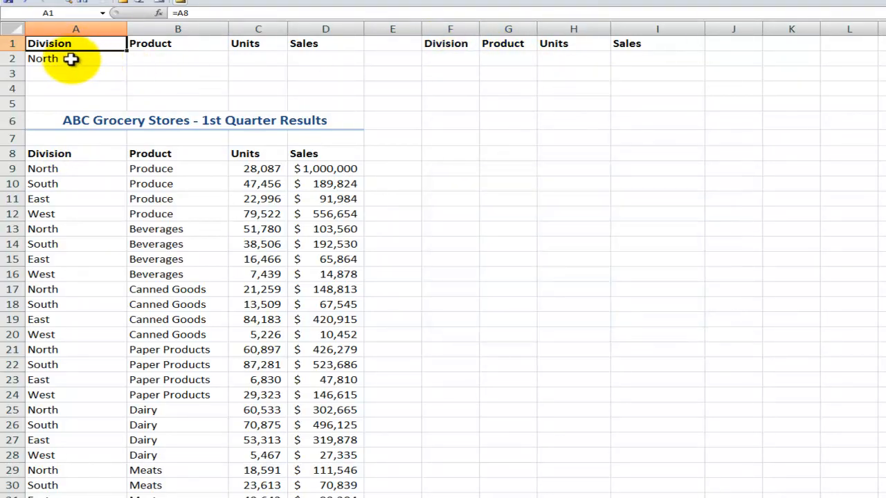
left_click(76, 58)
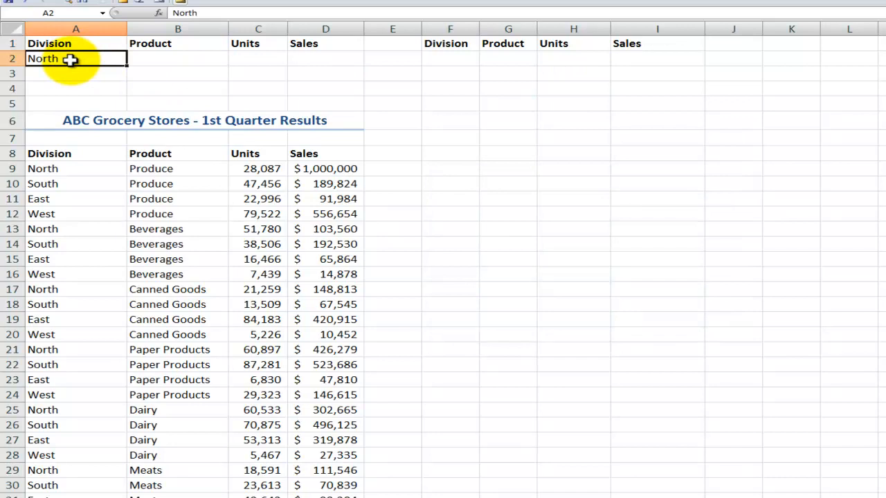
left_click(573, 58)
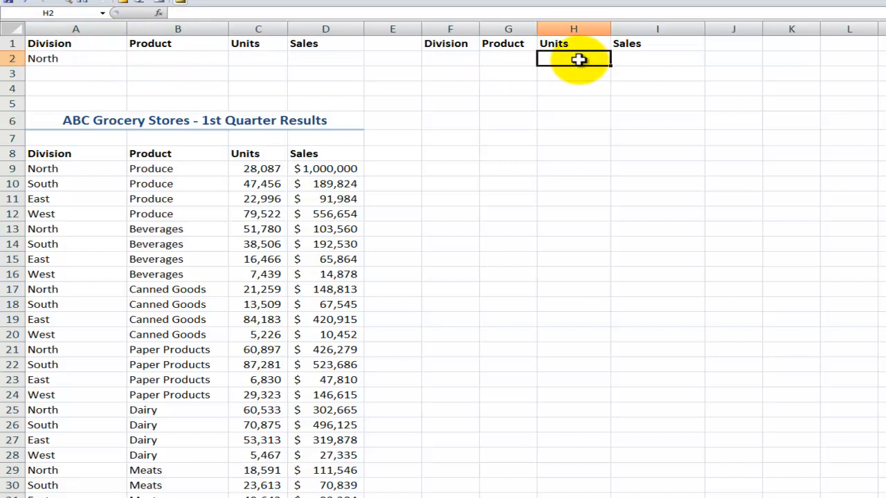
left_click(178, 198)
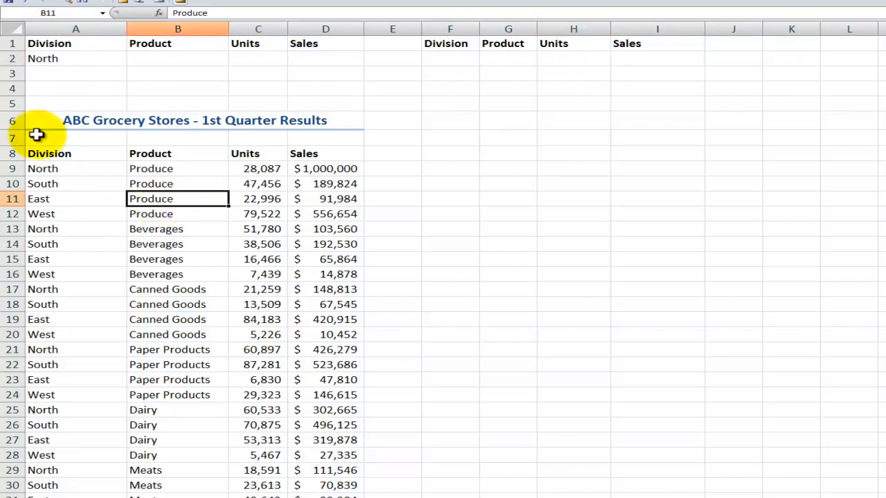
- Select the grocery results table from A8 and name it ABCGrocery
left_click(52, 153)
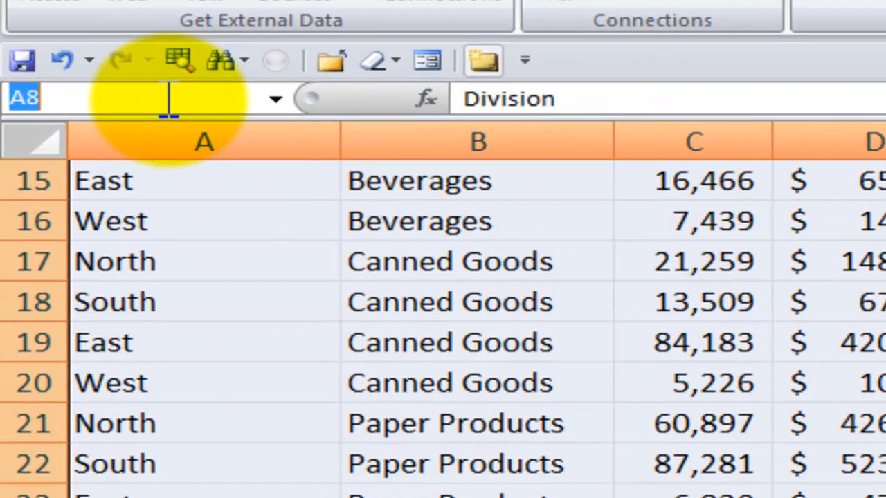
type("ABCG")
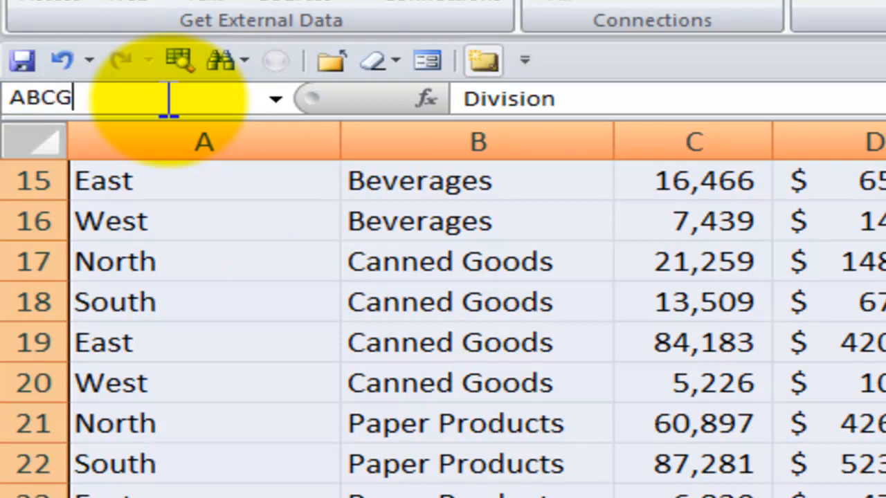
type("rocery")
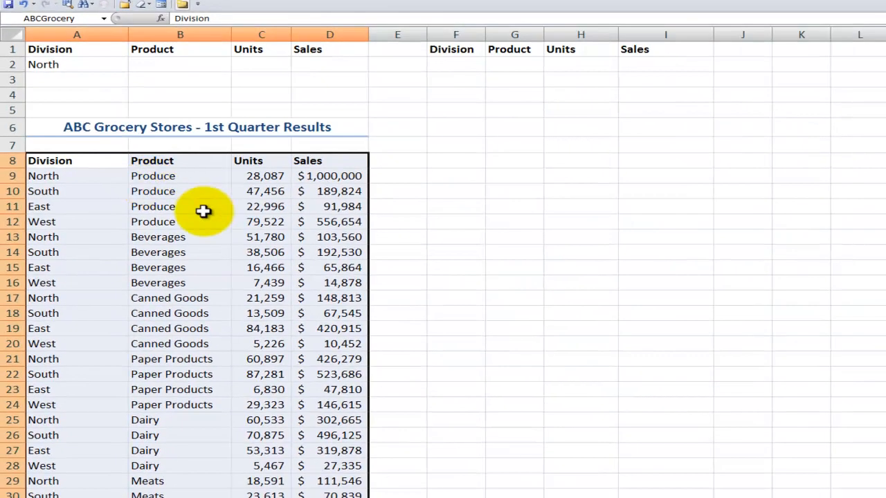
- Start a DSUM in H2 with database ABCGrocery and field 3
left_click(580, 64)
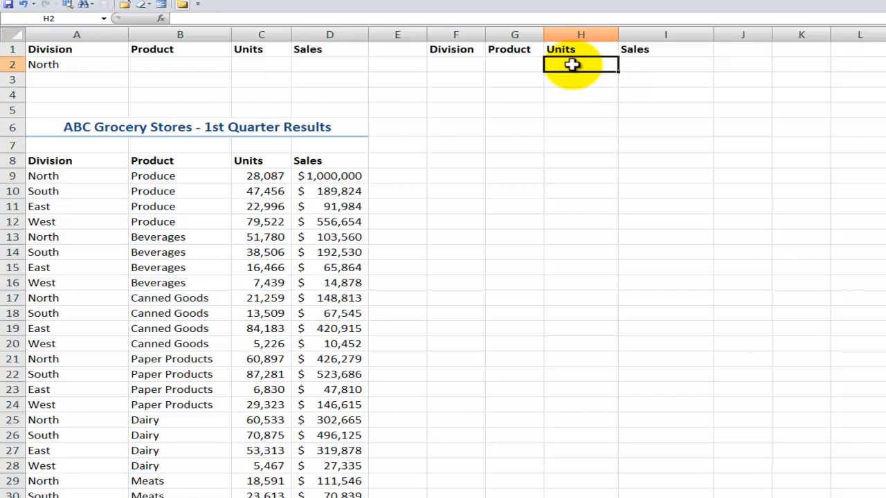
mouse_move(402, 78)
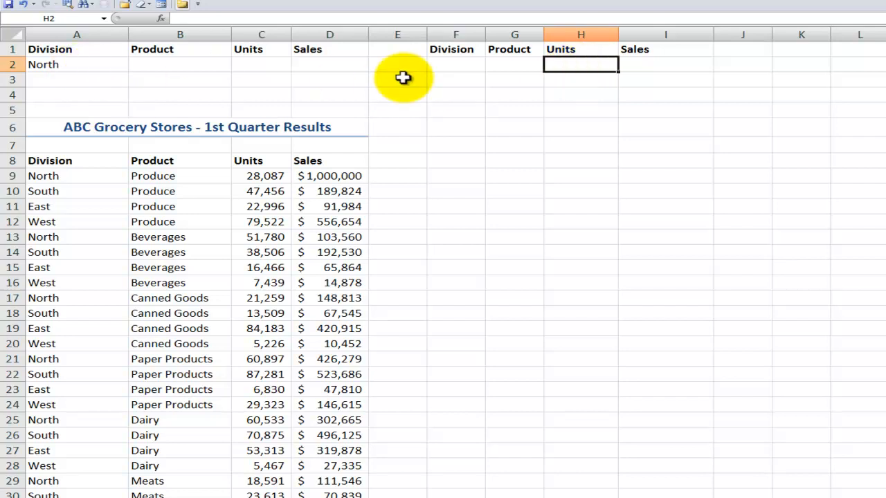
type("=dsum")
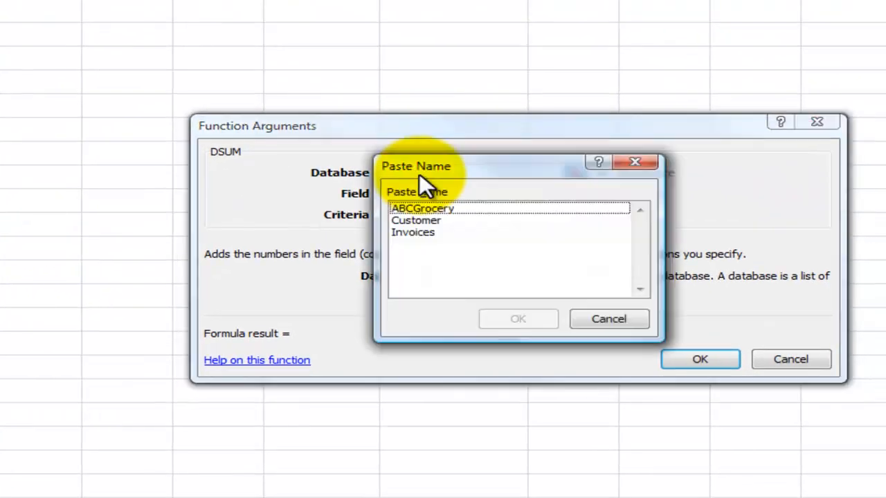
left_click(422, 208)
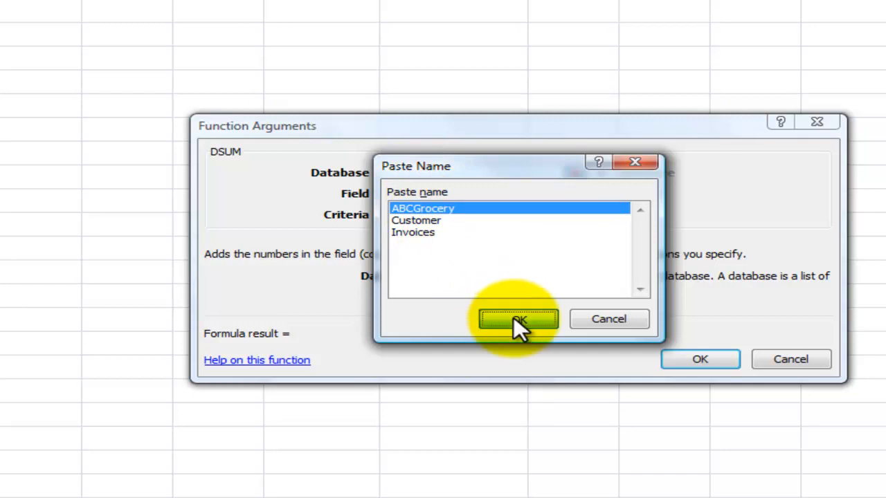
left_click(518, 319)
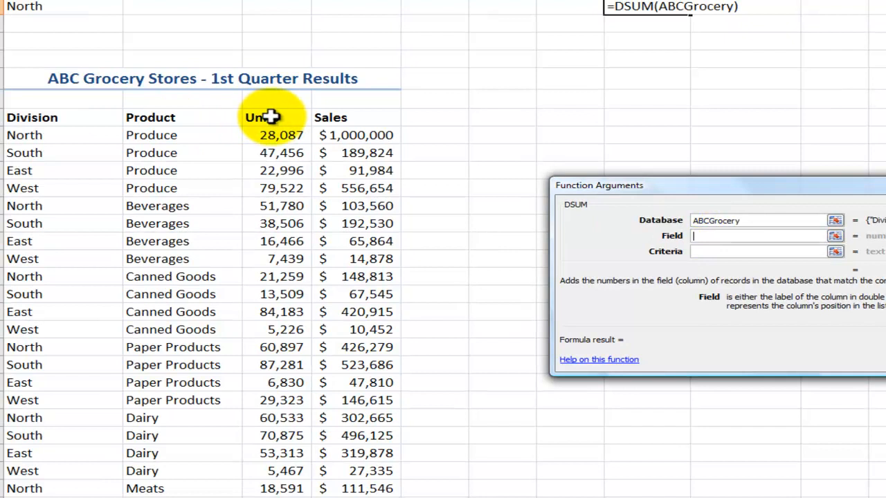
mouse_move(613, 246)
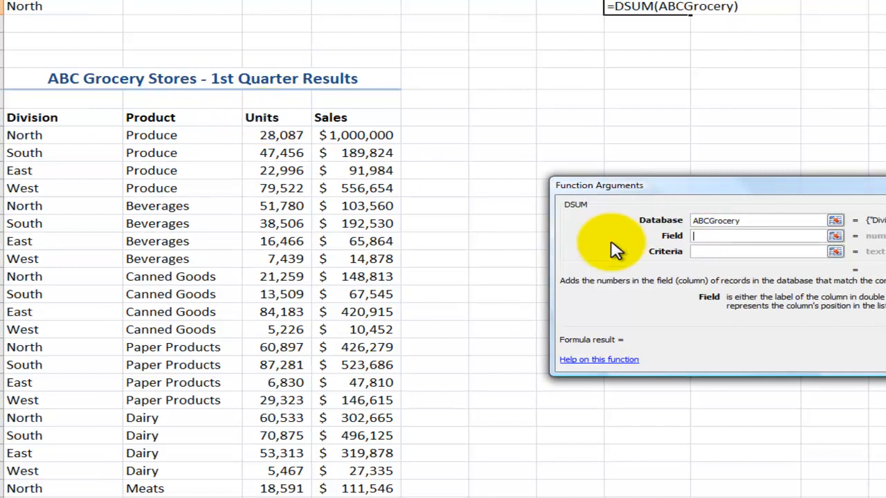
type("3")
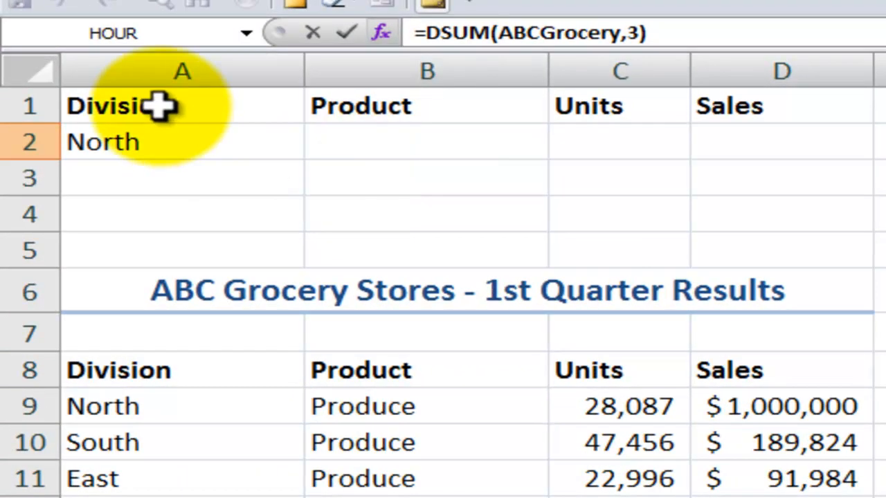
- Set the DSUM criteria to absolute $A$1:$D$2 and confirm, giving 455,108
left_click_drag(182, 106, 782, 106)
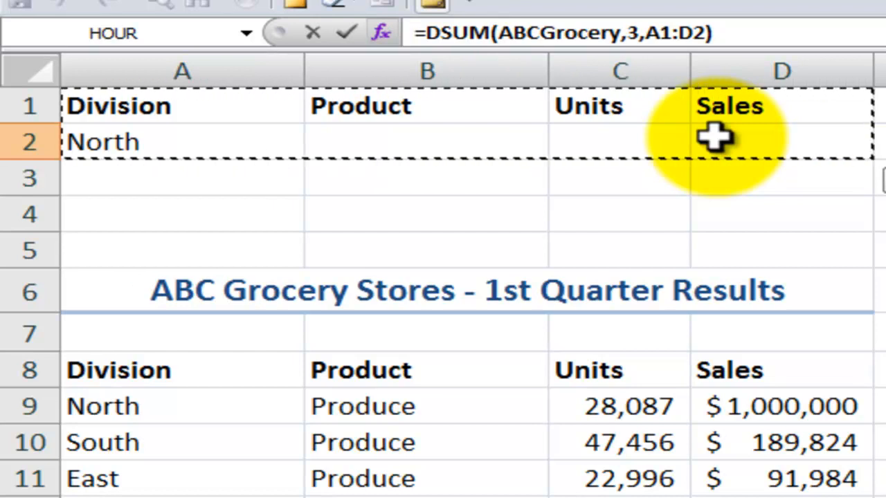
left_click(382, 32)
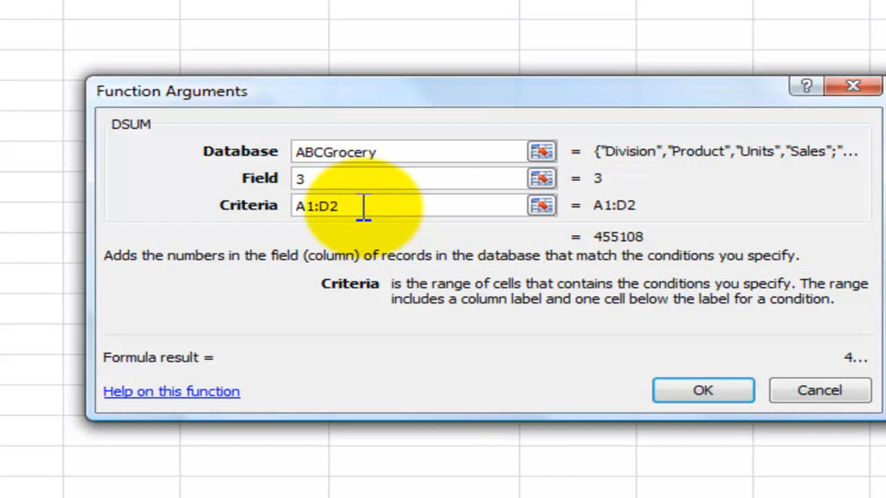
key("f4")
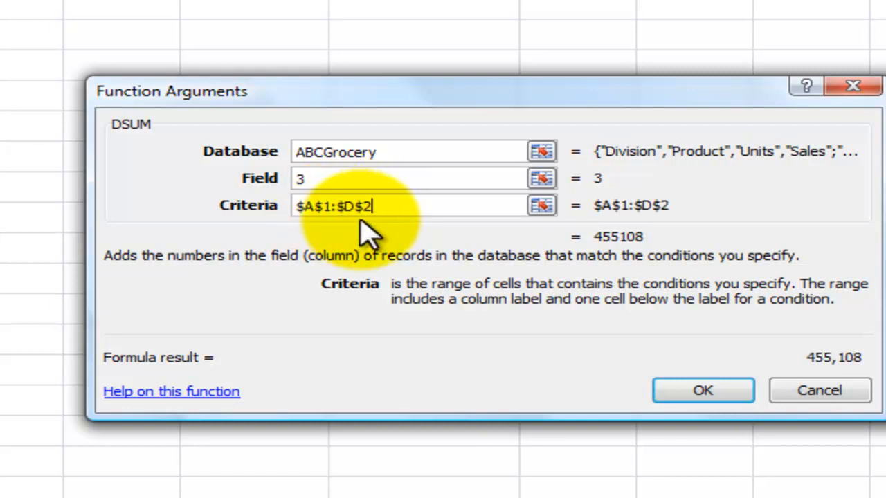
left_click(703, 390)
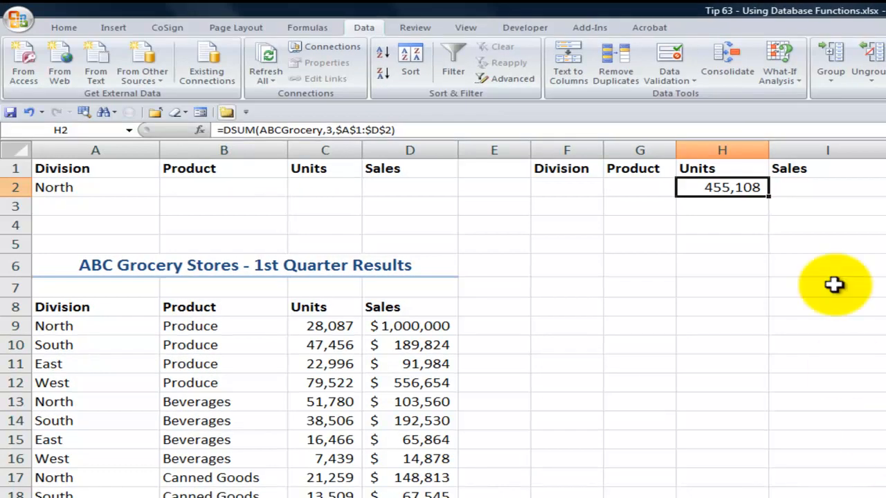
- Enter the DSUM in I2 with field 4 to total Sales, showing 3,382,402
double_click(722, 187)
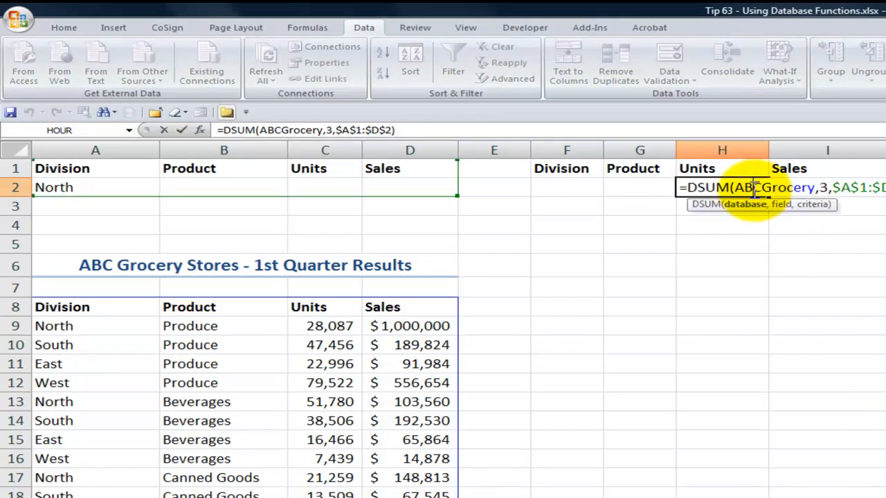
key("Return")
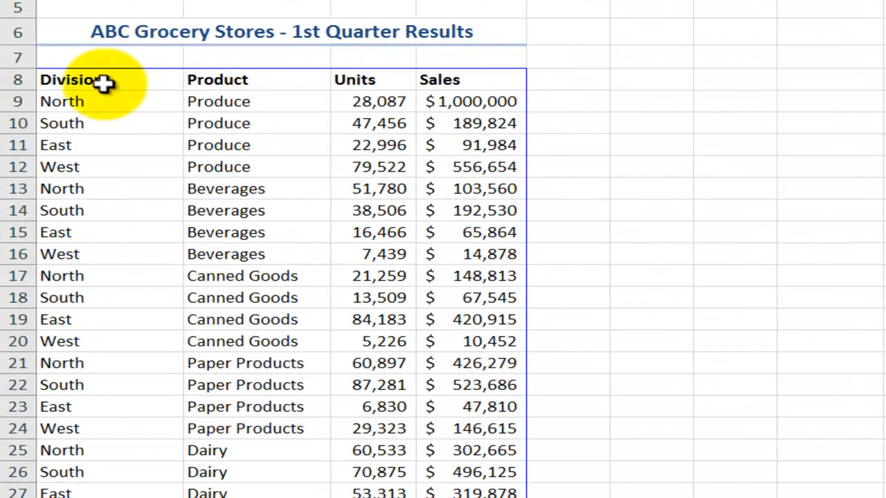
mouse_move(485, 82)
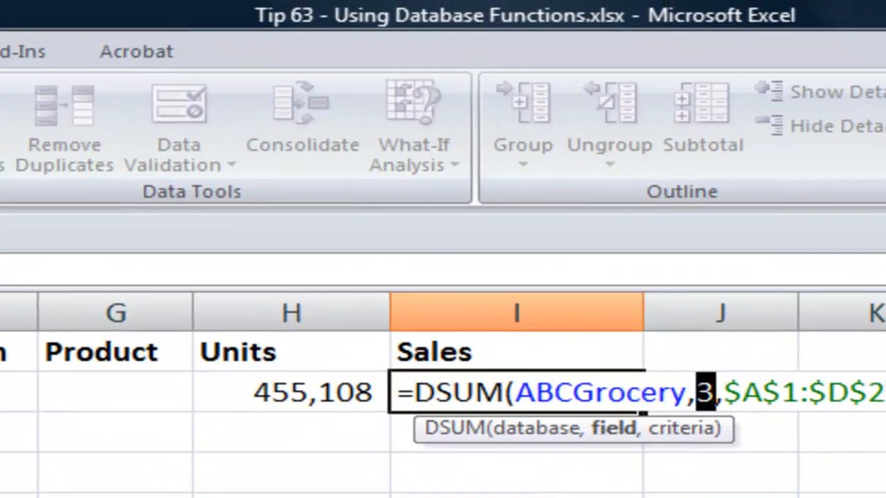
key("Return")
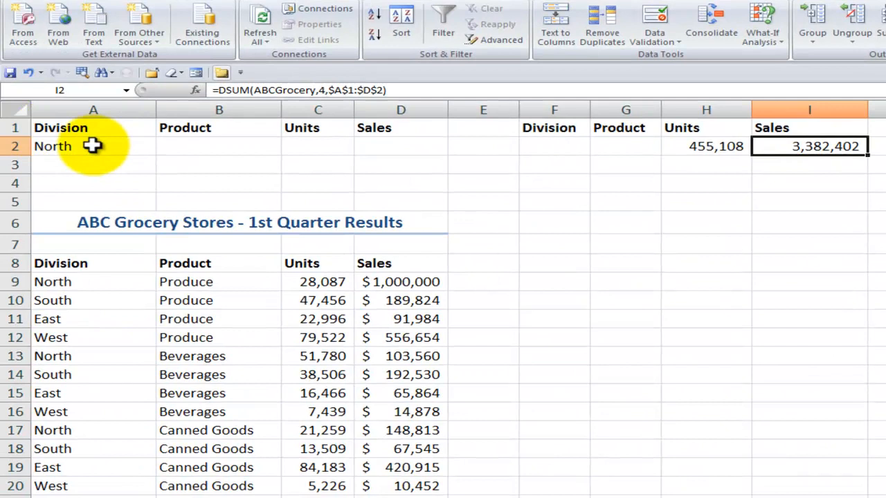
- Change the criteria to South and copy Produce into the Product criterion B2
left_click(93, 146)
type("Sou")
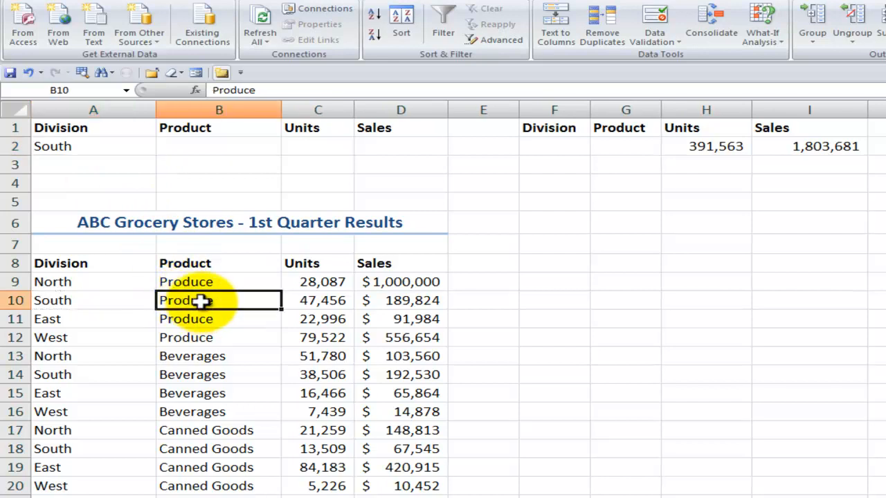
key("ctrl+c")
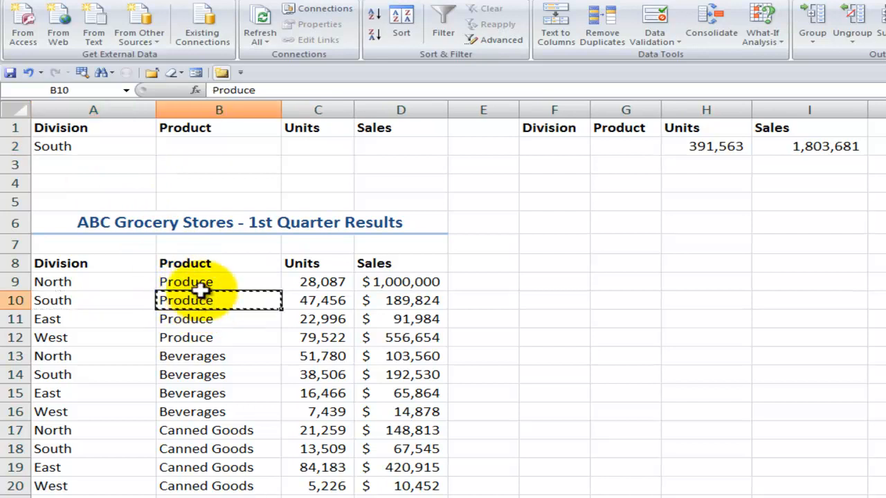
left_click(219, 146)
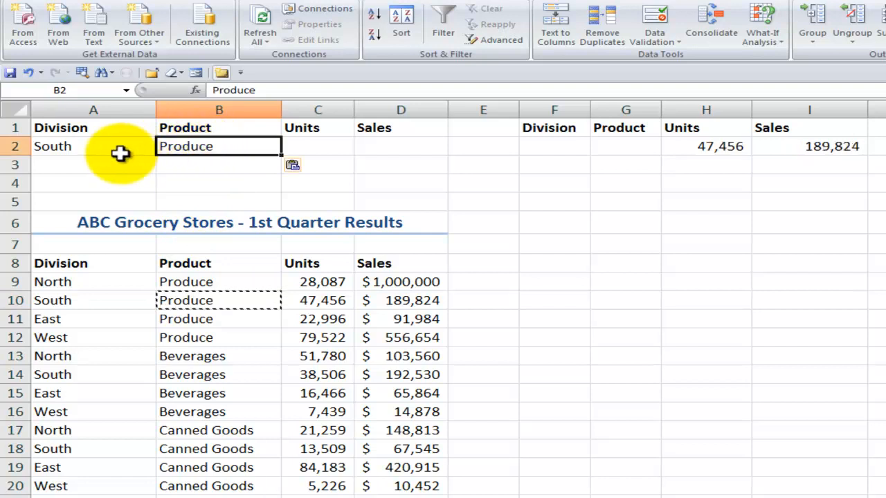
left_click(93, 127)
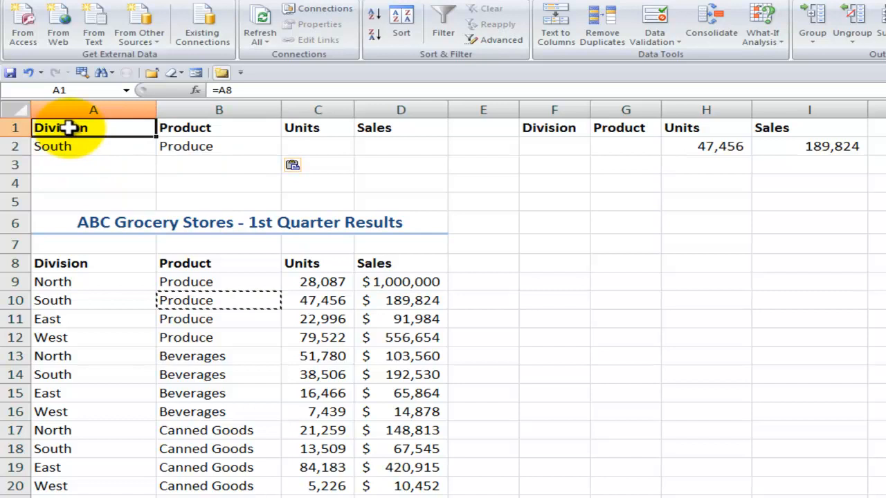
- Review the A1:D2 criteria and H2 total, then type Meats as the product
left_click_drag(93, 127, 401, 146)
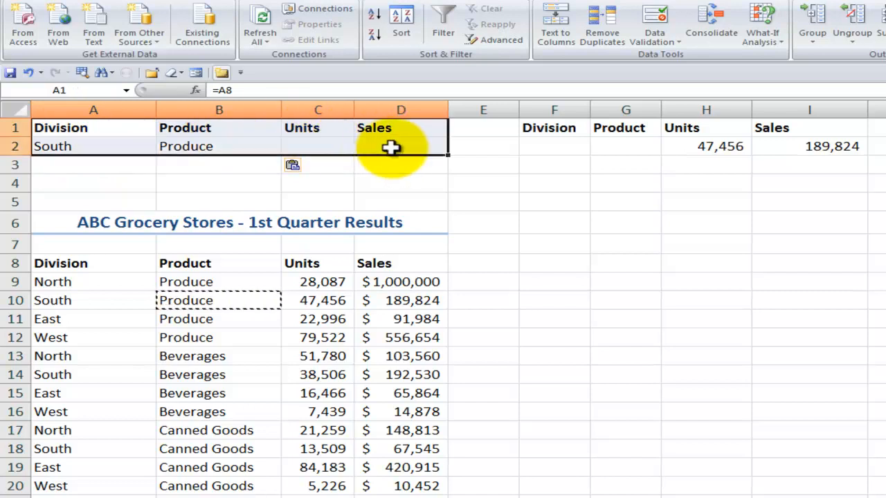
left_click(706, 146)
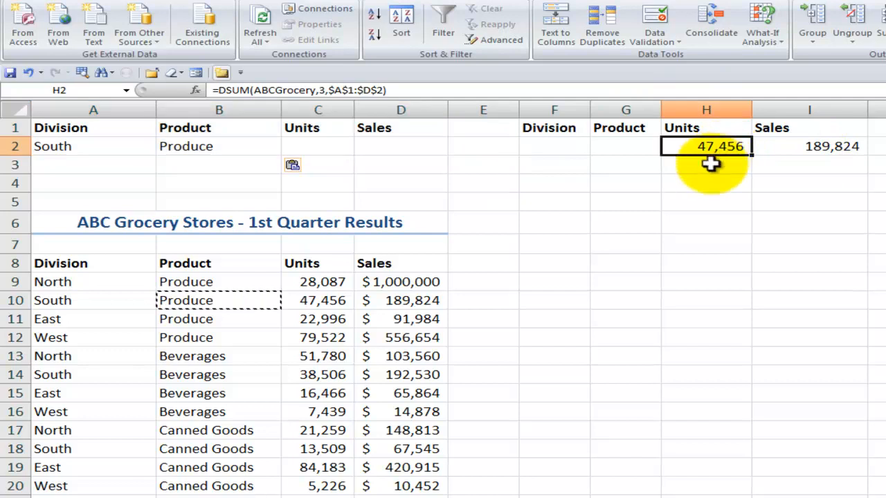
mouse_move(94, 146)
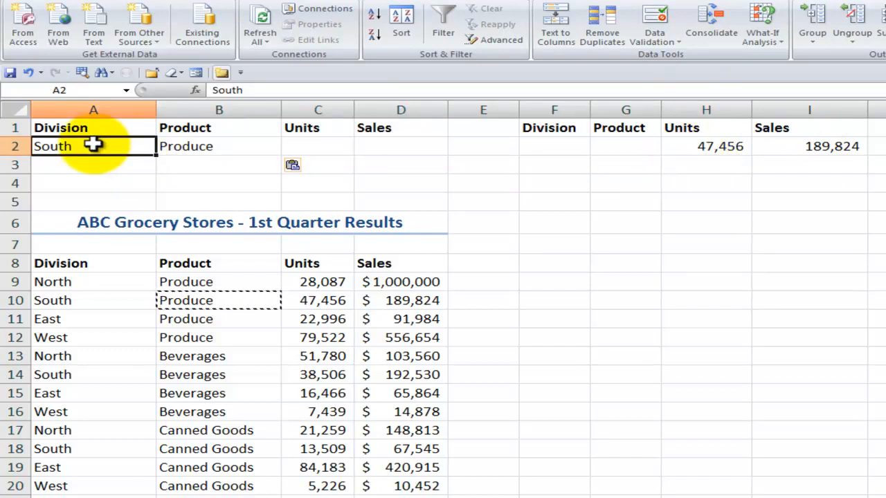
left_click(219, 146)
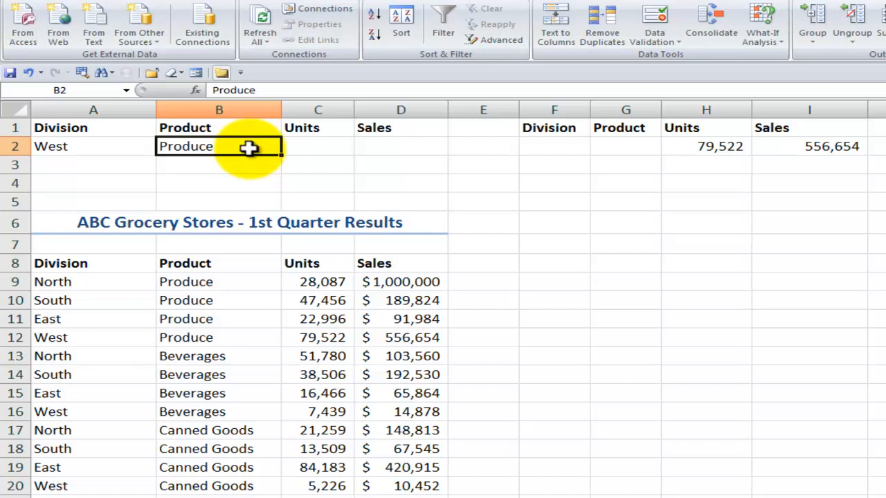
type("Meats")
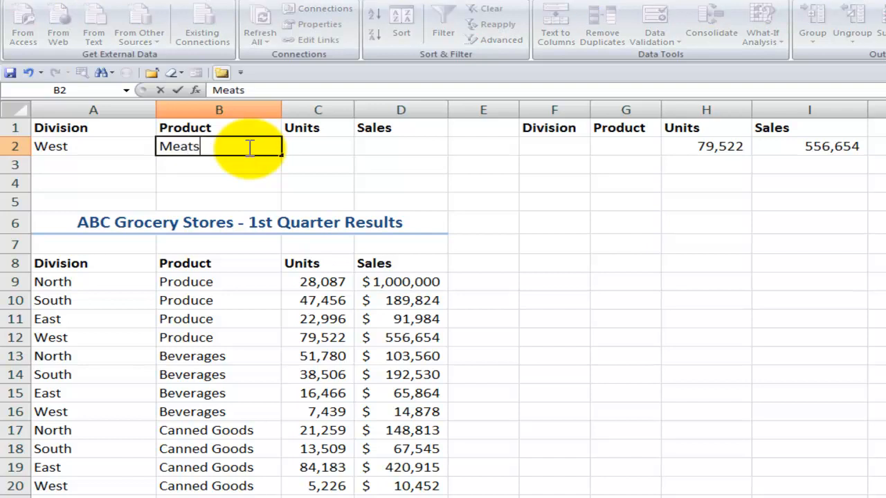